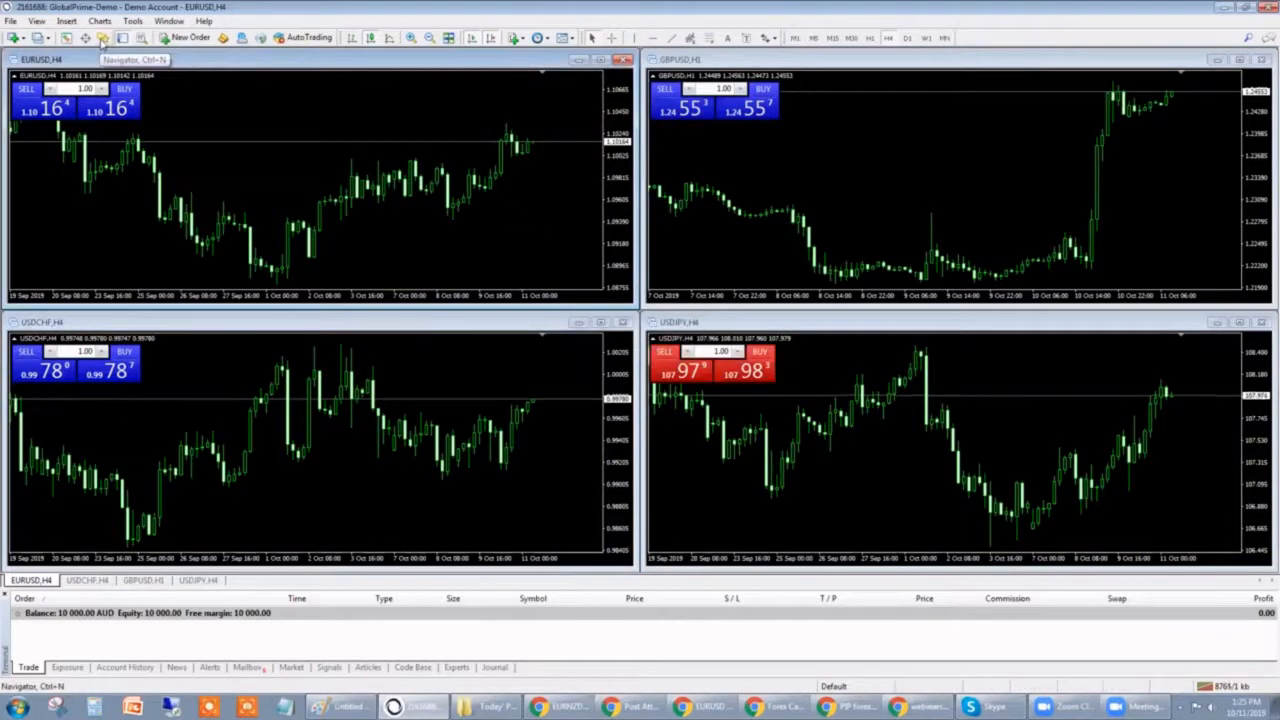
Show the Navigator with the Scripts folder expanded and Open_Long selected
left_click(102, 38)
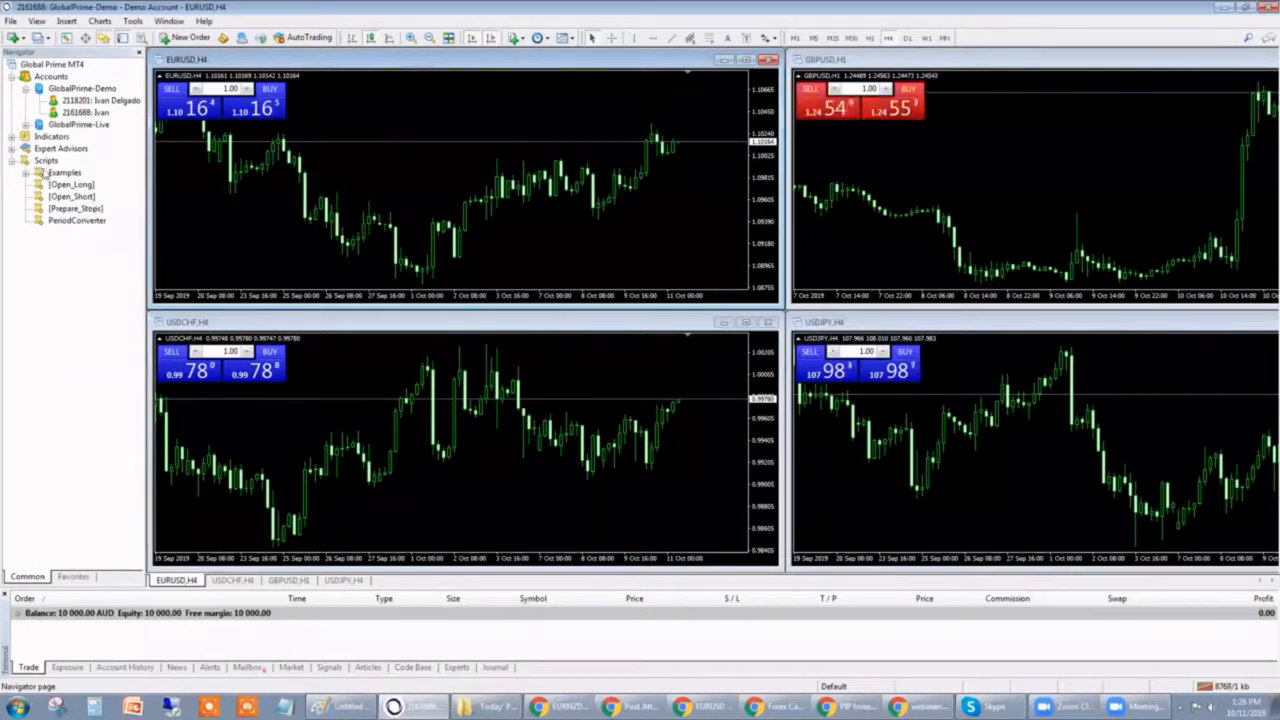
left_click(46, 161)
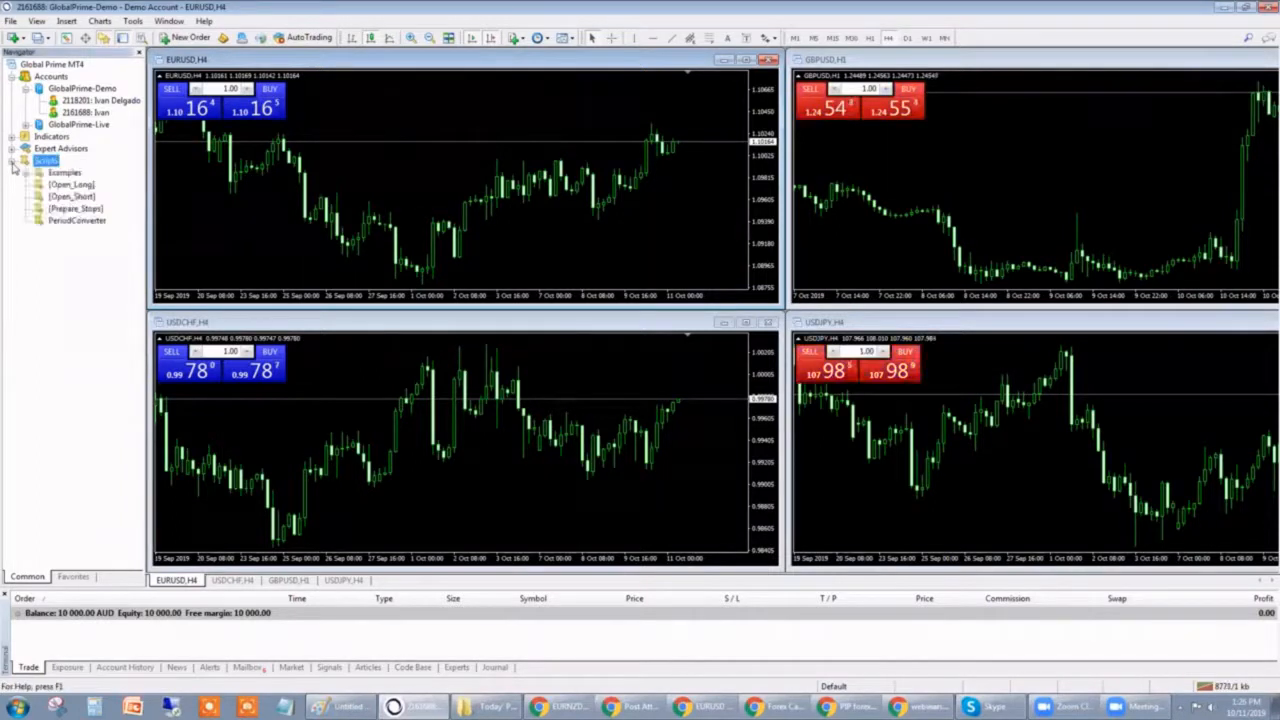
left_click(70, 184)
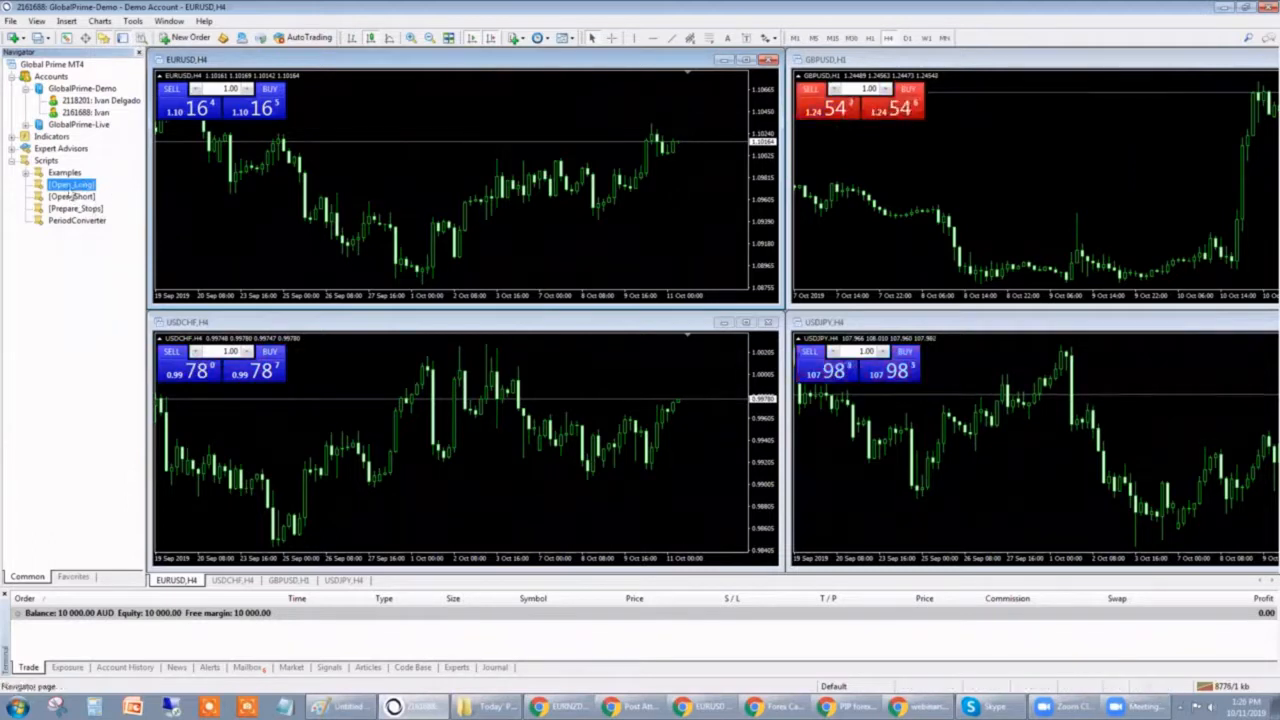
Show the Navigator hot keys list and select the Open_Long and Open_Short entries
right_click(70, 184)
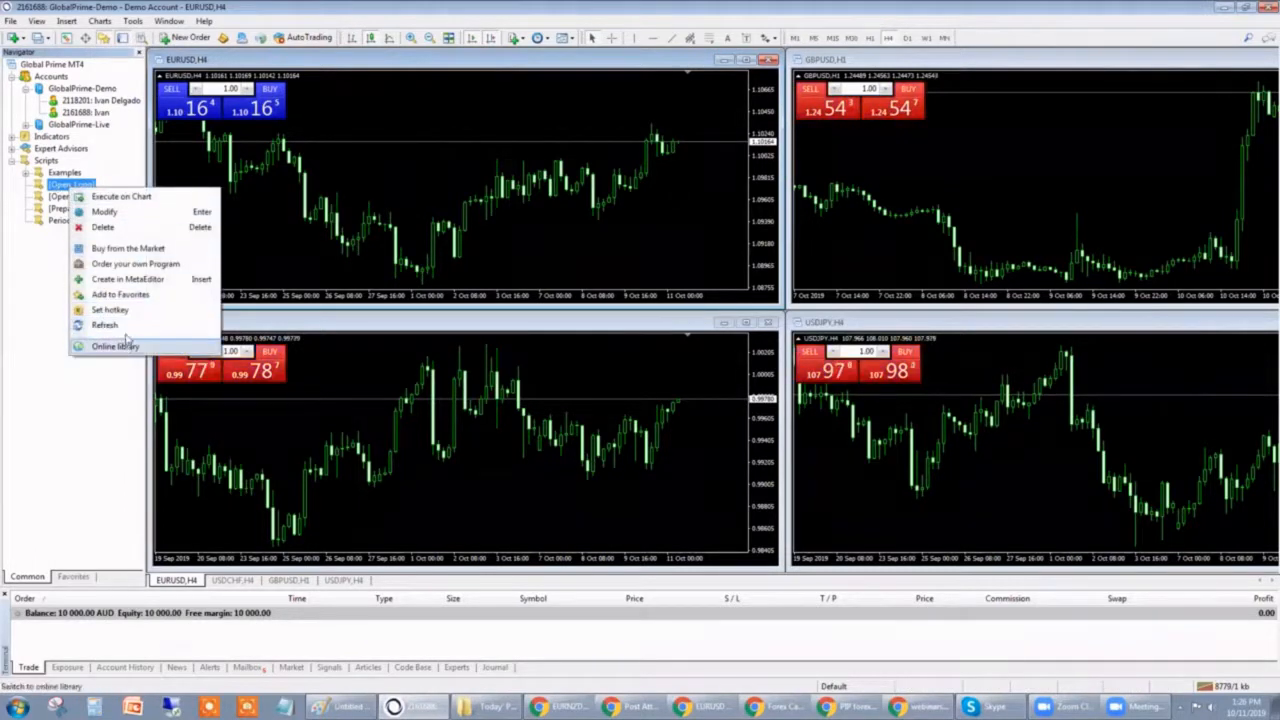
left_click(110, 309)
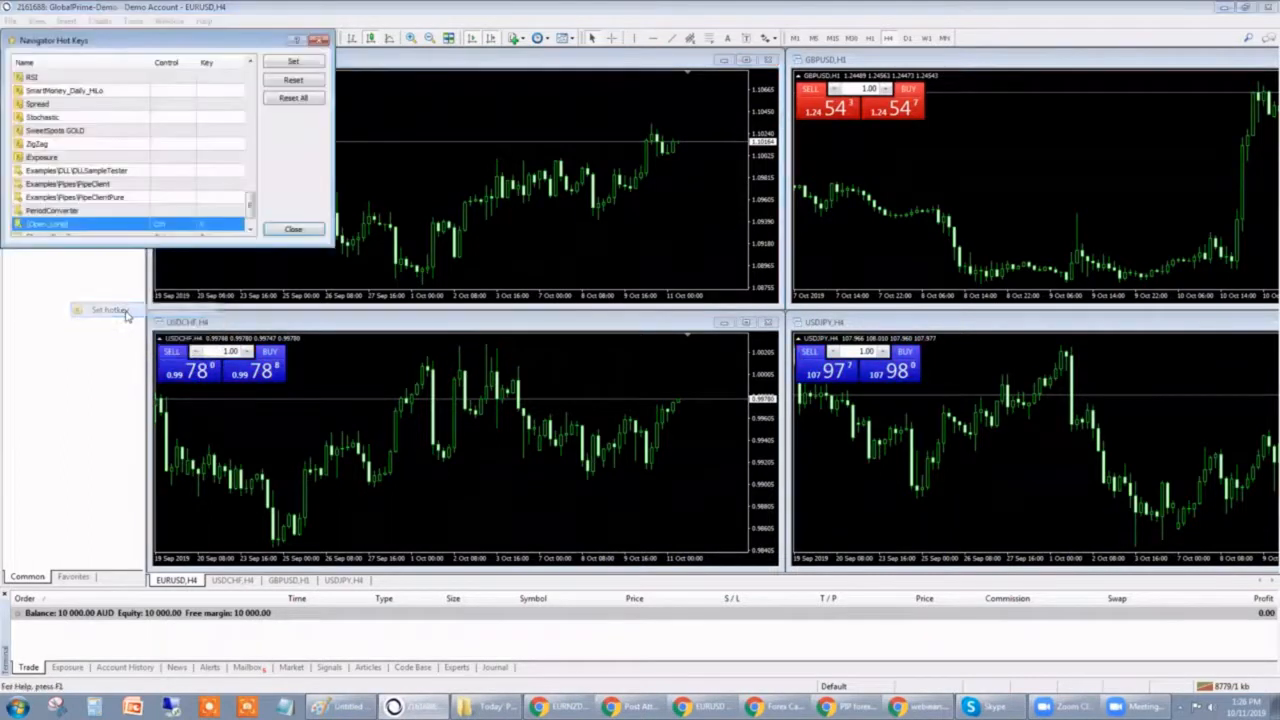
scroll("down", 3)
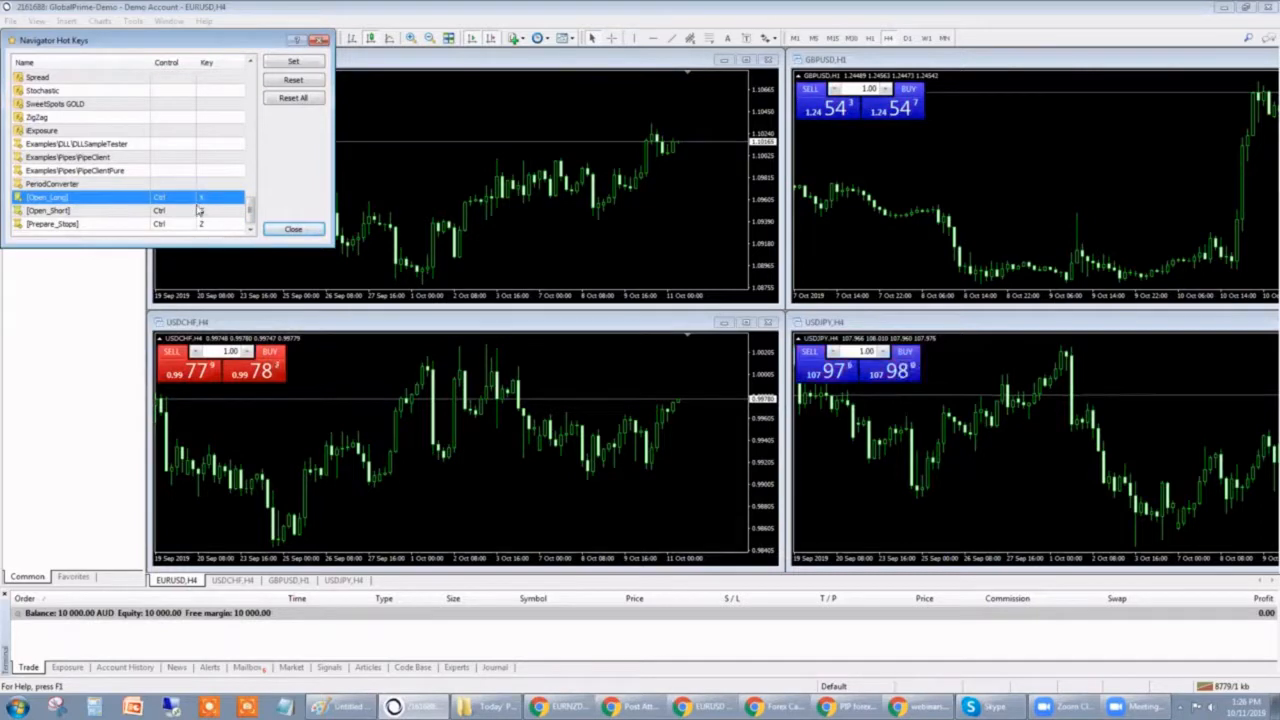
left_click(48, 210)
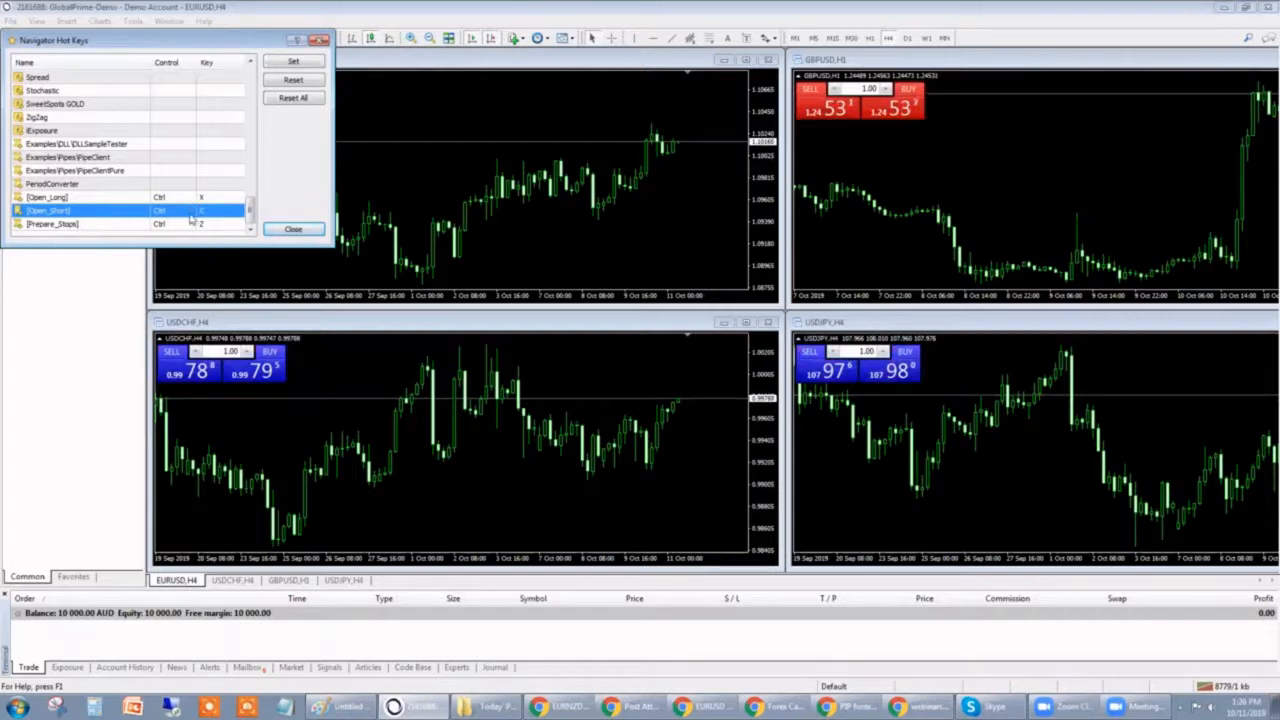
left_click(52, 223)
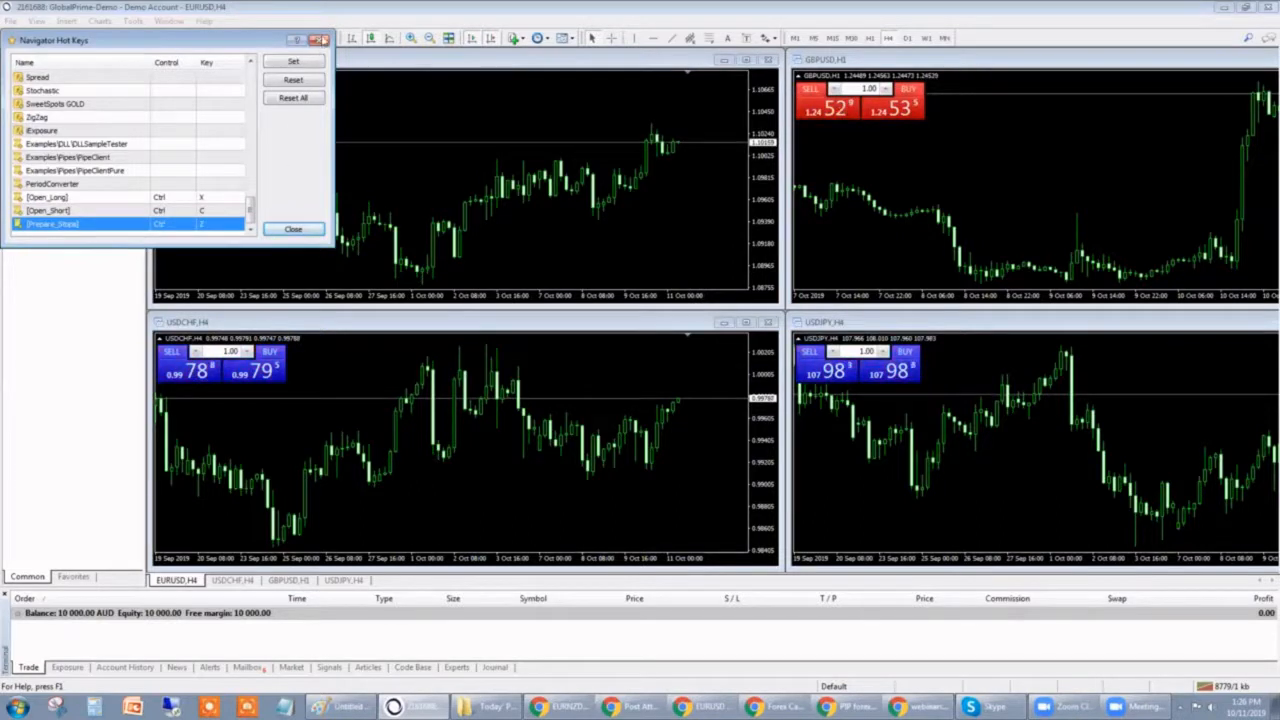
Close the Navigator Hot Keys list, returning to the EURUSD chart
left_click(293, 229)
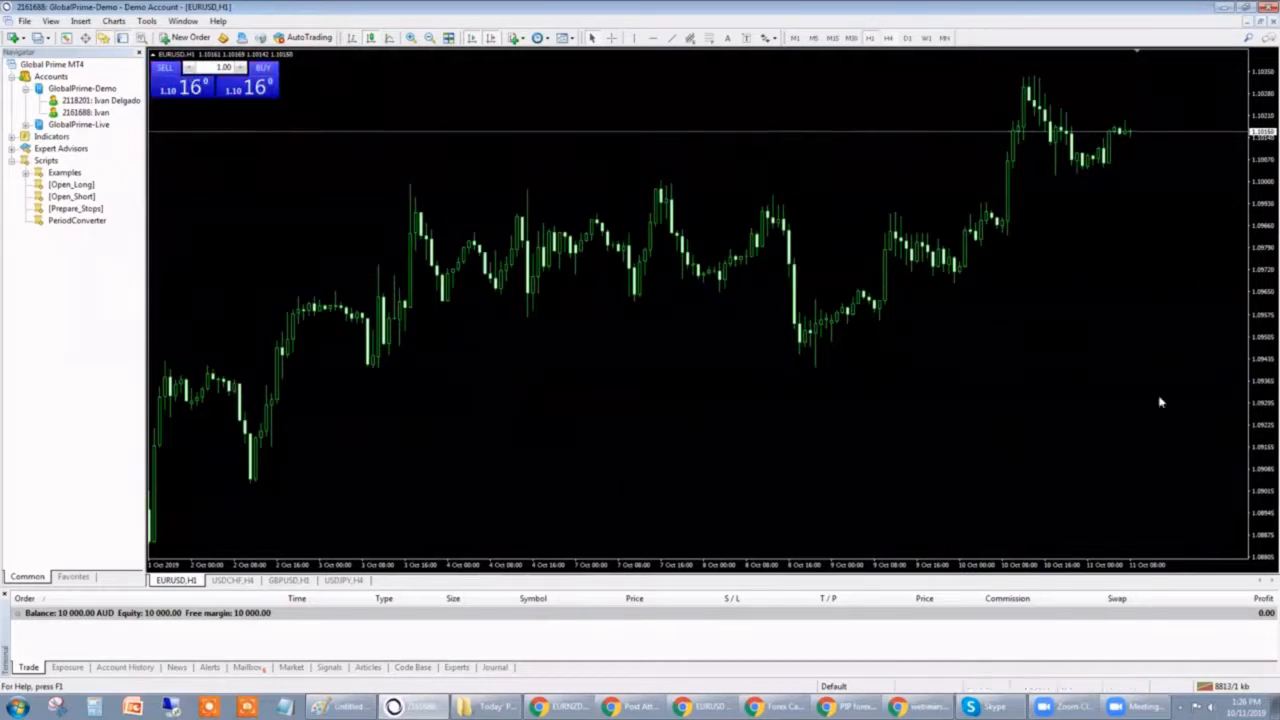
mouse_move(1157, 273)
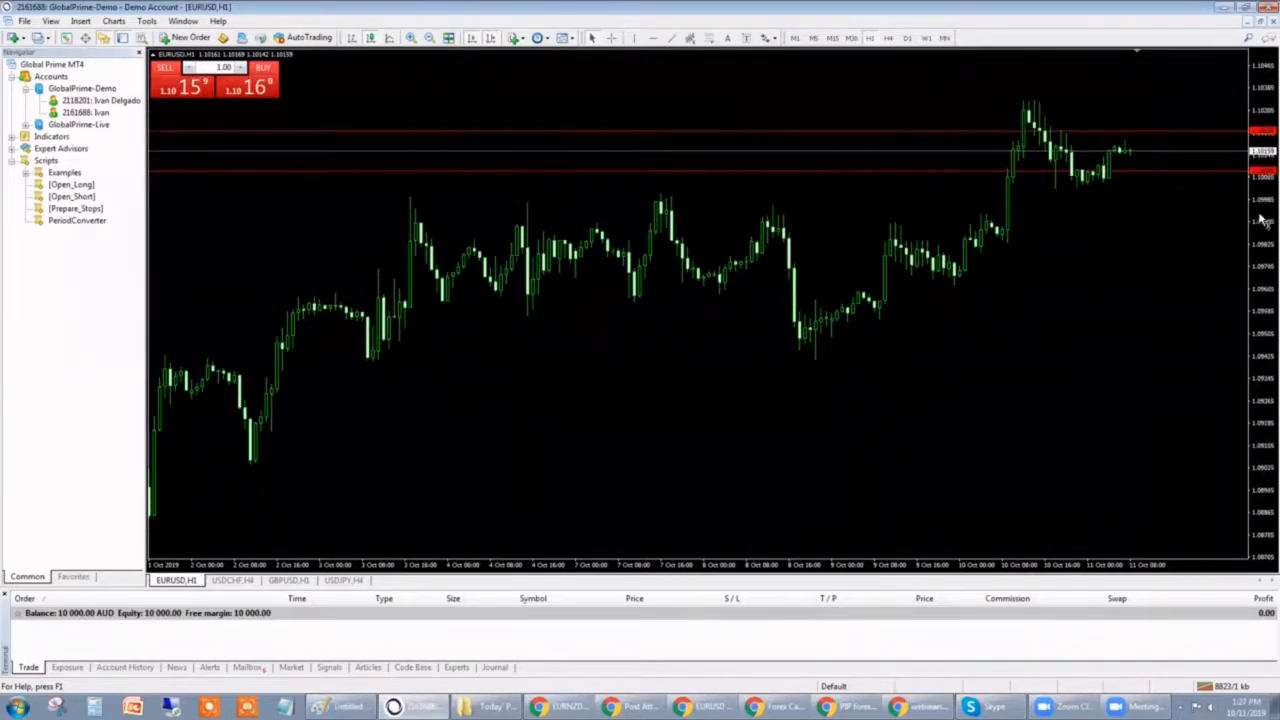
mouse_move(1190, 188)
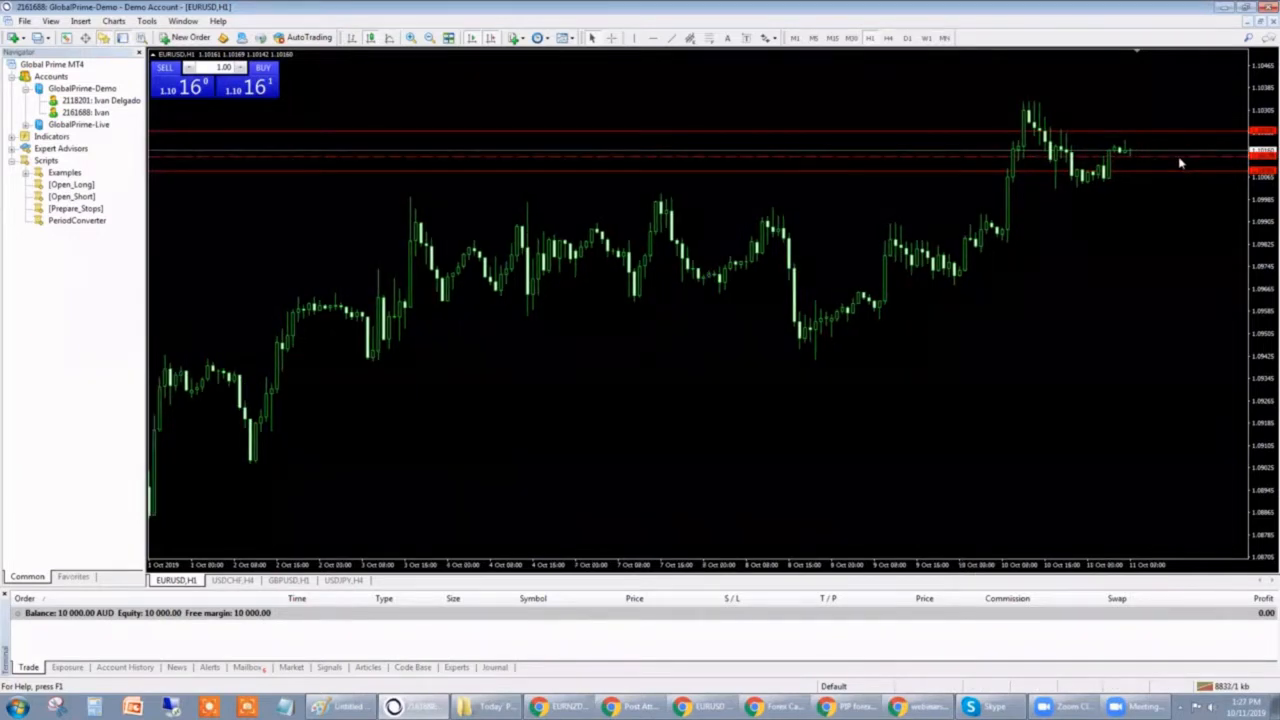
mouse_move(1175, 162)
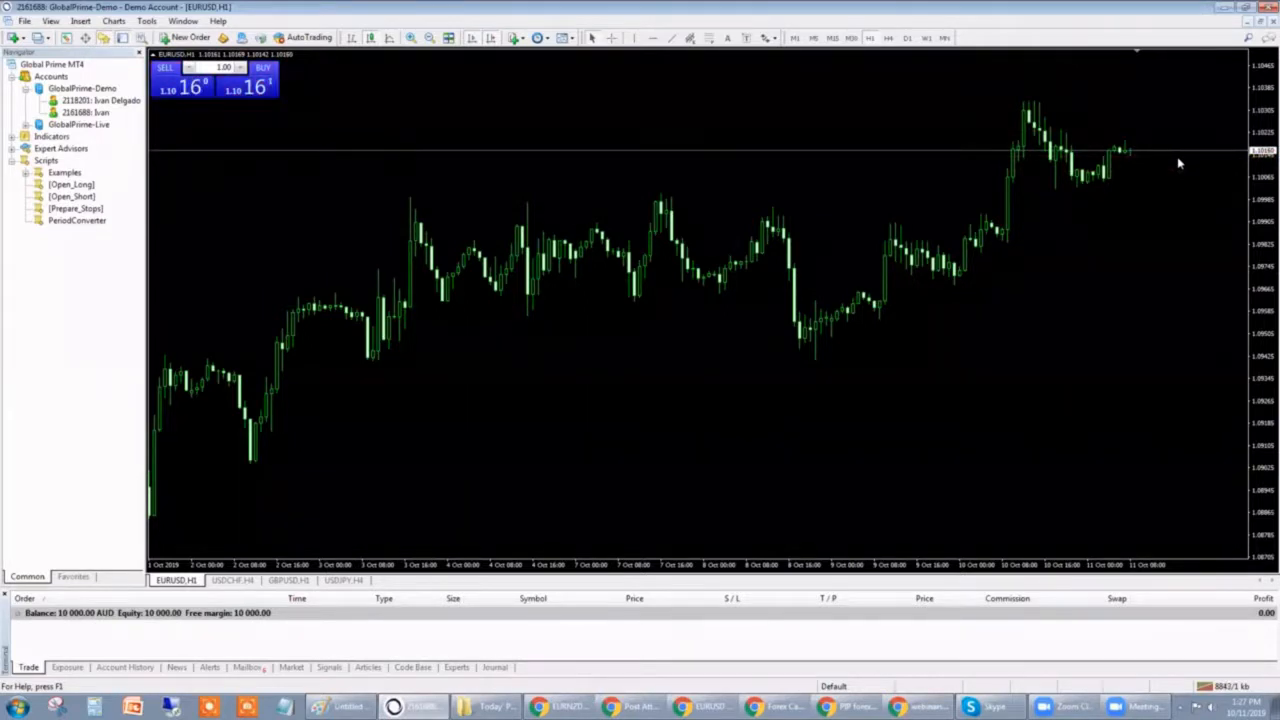
Focus the EURUSD chart with its stop lines and select the Open_Long script
left_click(76, 208)
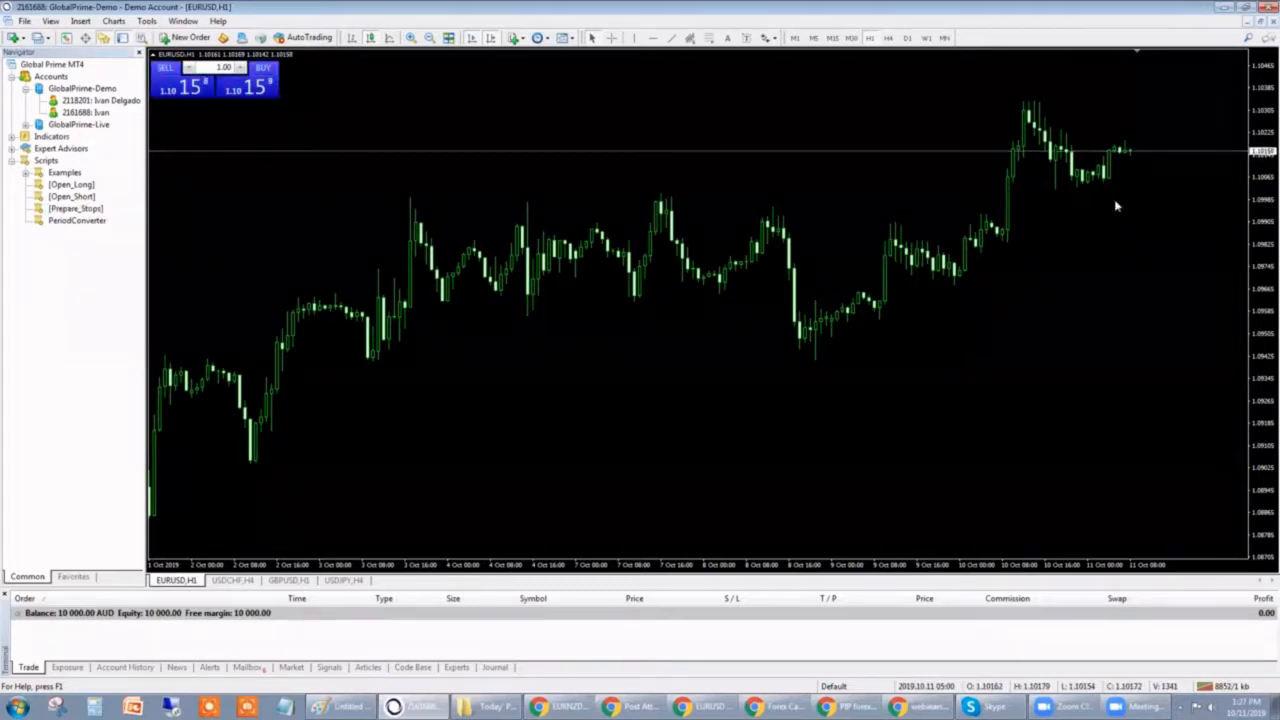
mouse_move(1138, 207)
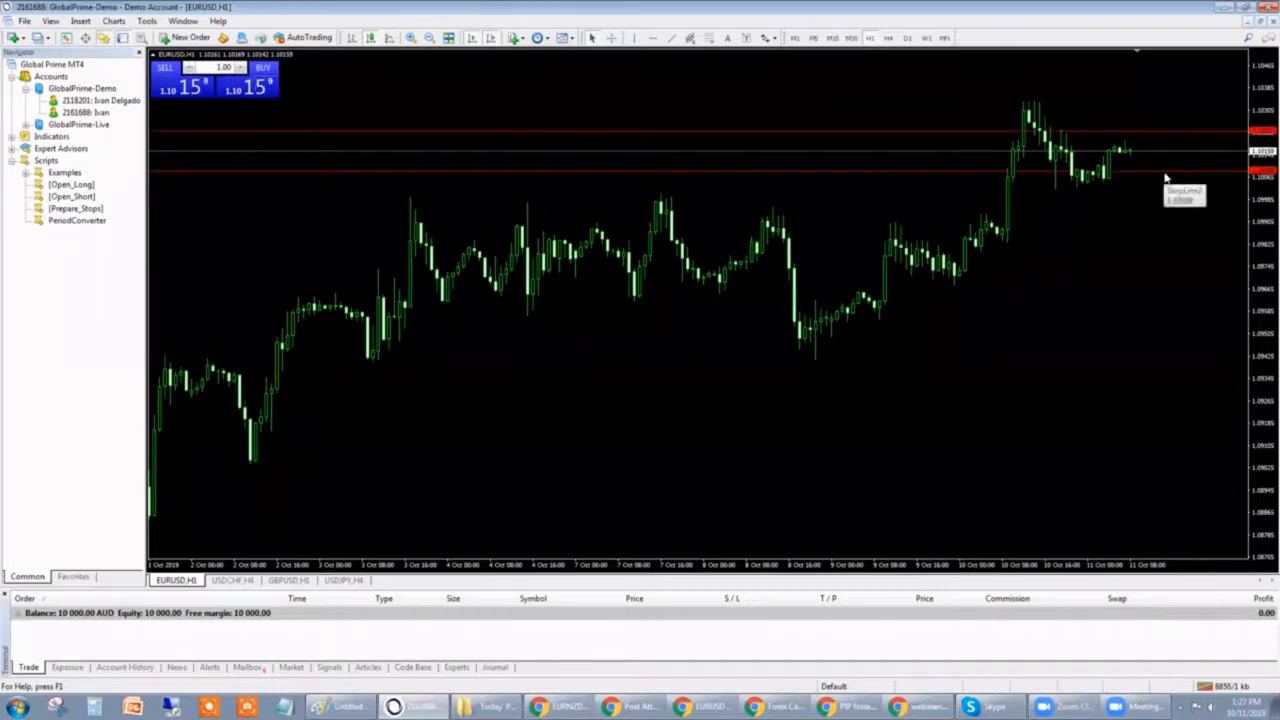
mouse_move(1185, 138)
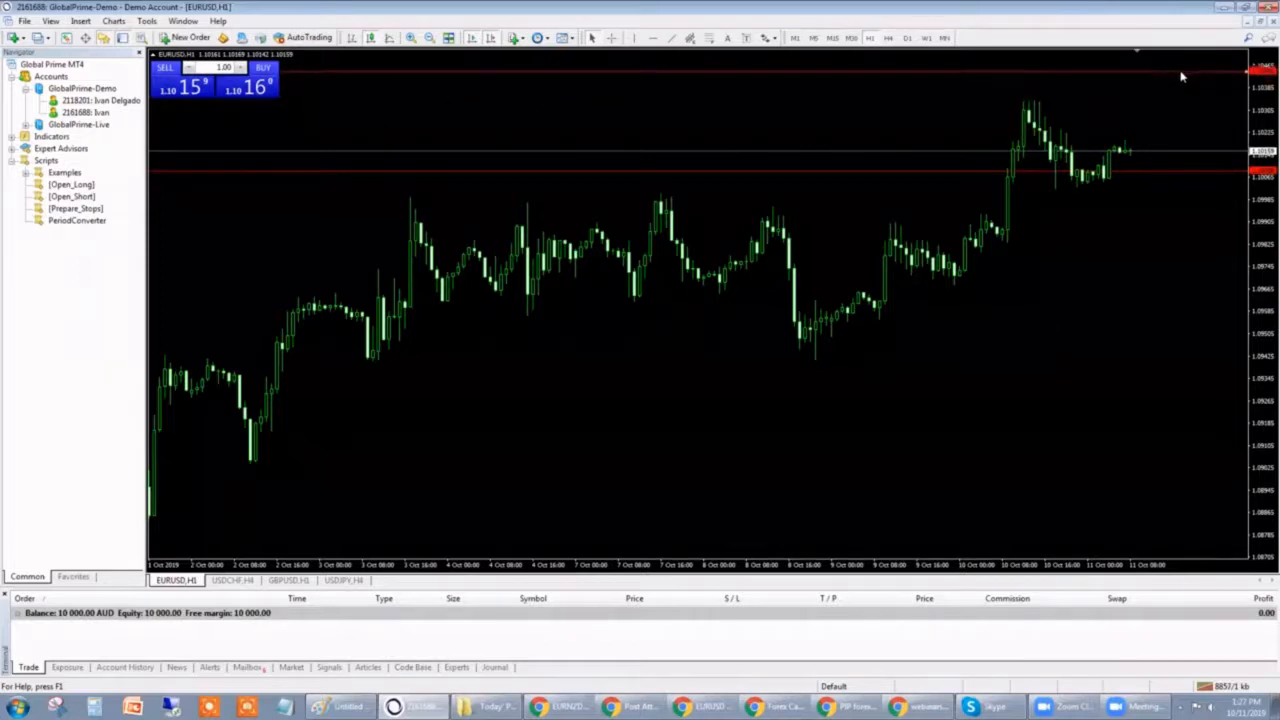
mouse_move(1160, 131)
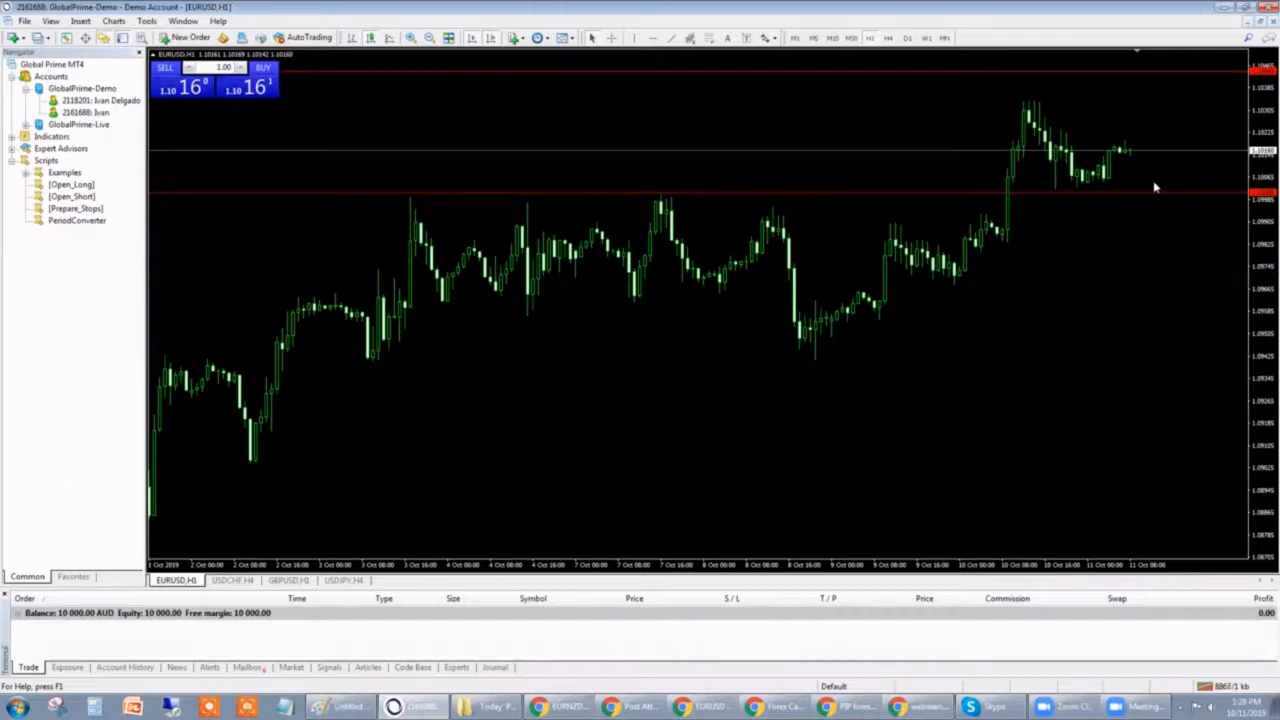
left_click(70, 184)
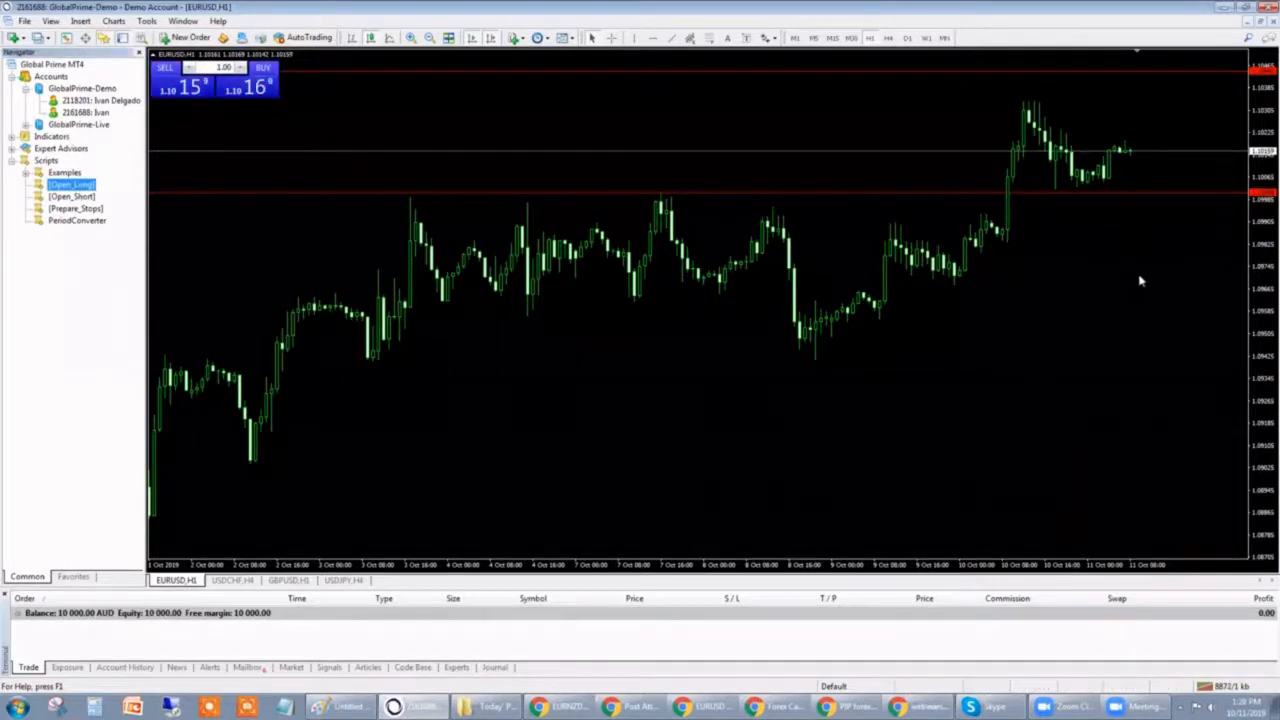
Run Open_Long on the chart with RiskPercent 1.0, reaching the BUY confirmation
double_click(70, 184)
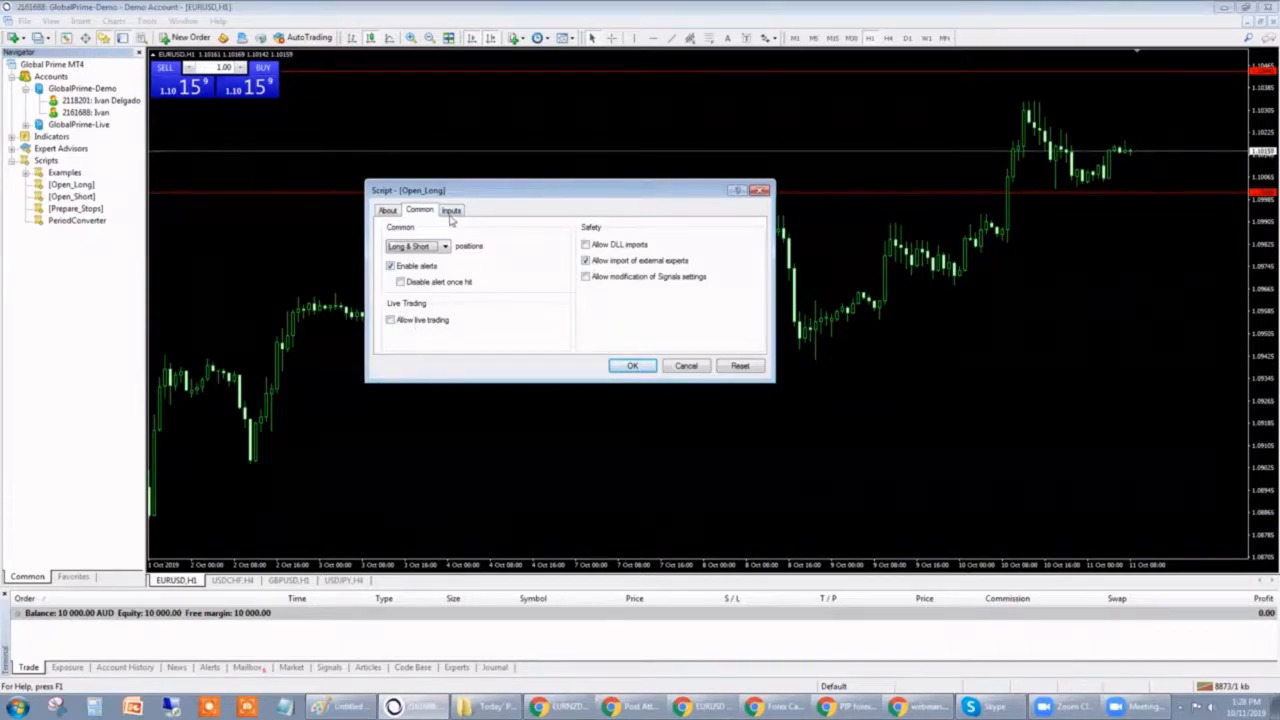
left_click(451, 210)
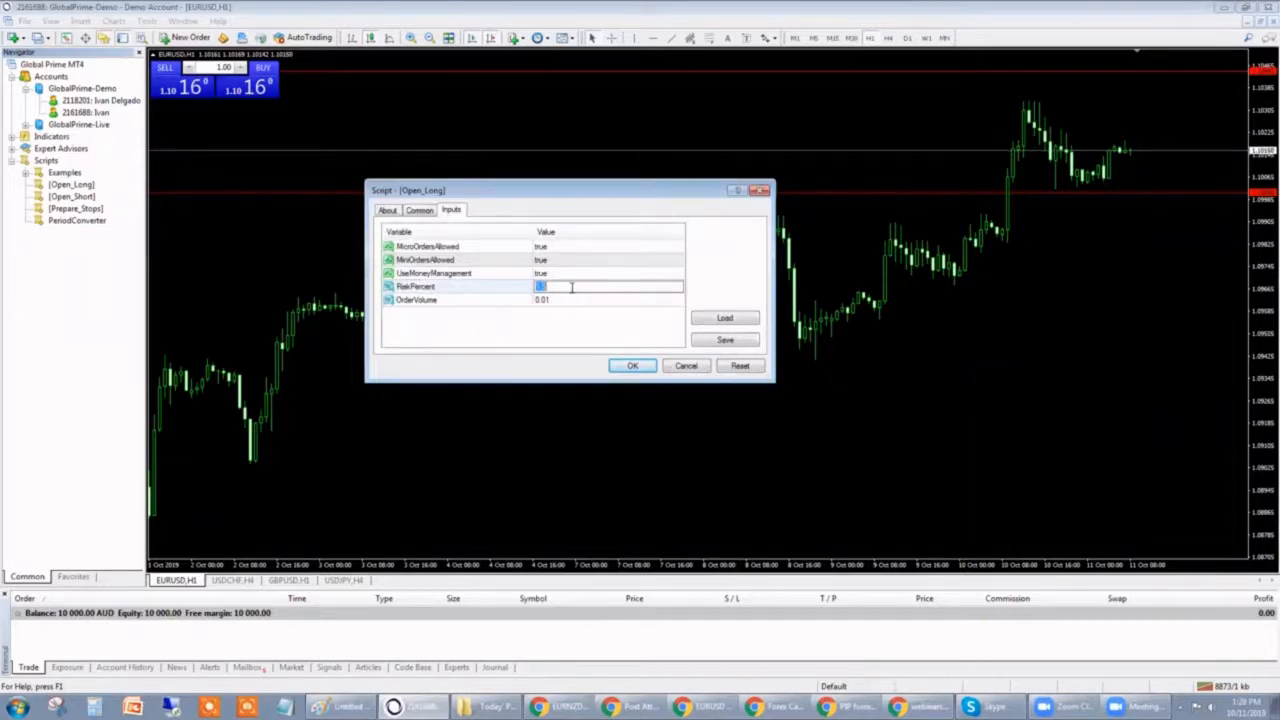
mouse_move(568, 311)
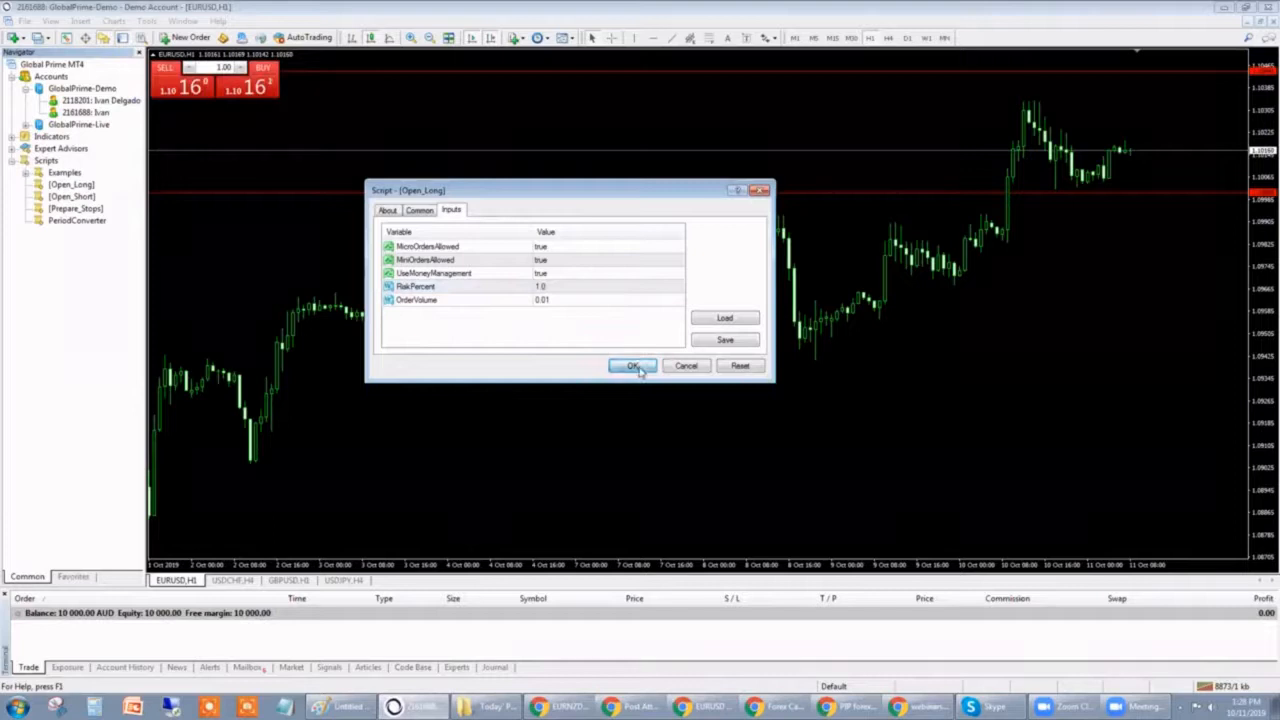
left_click(632, 365)
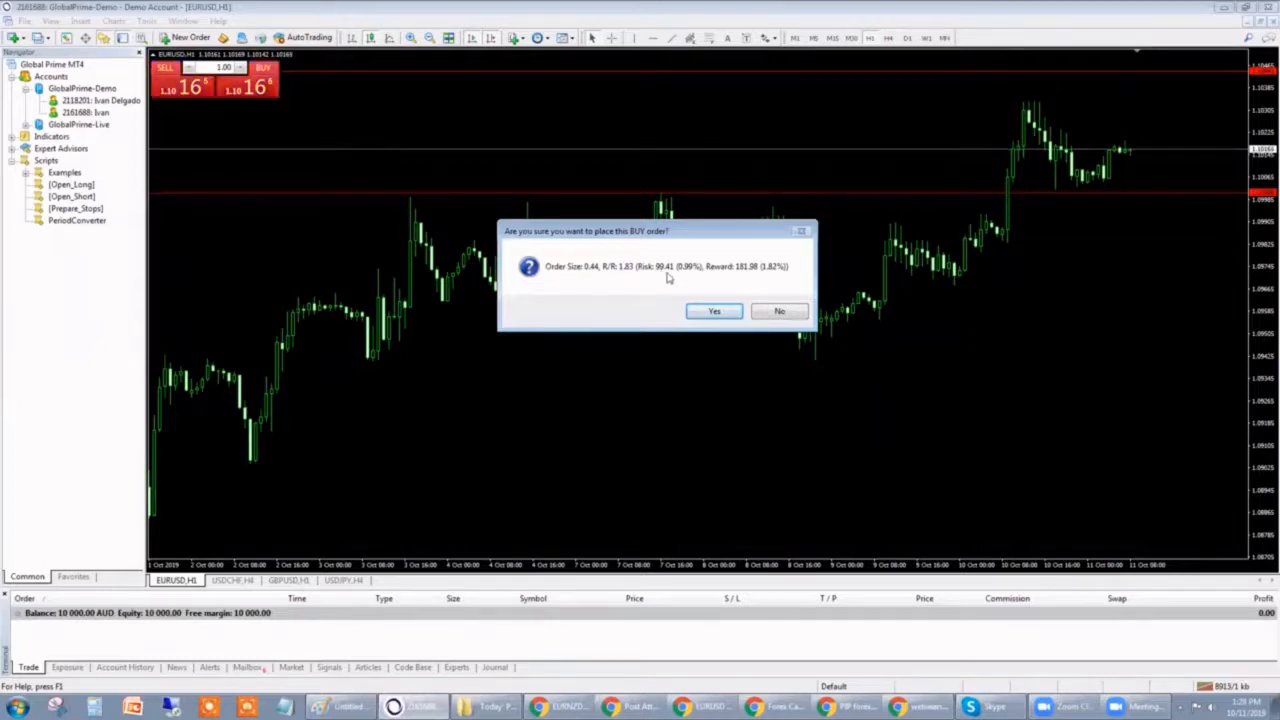
mouse_move(690, 275)
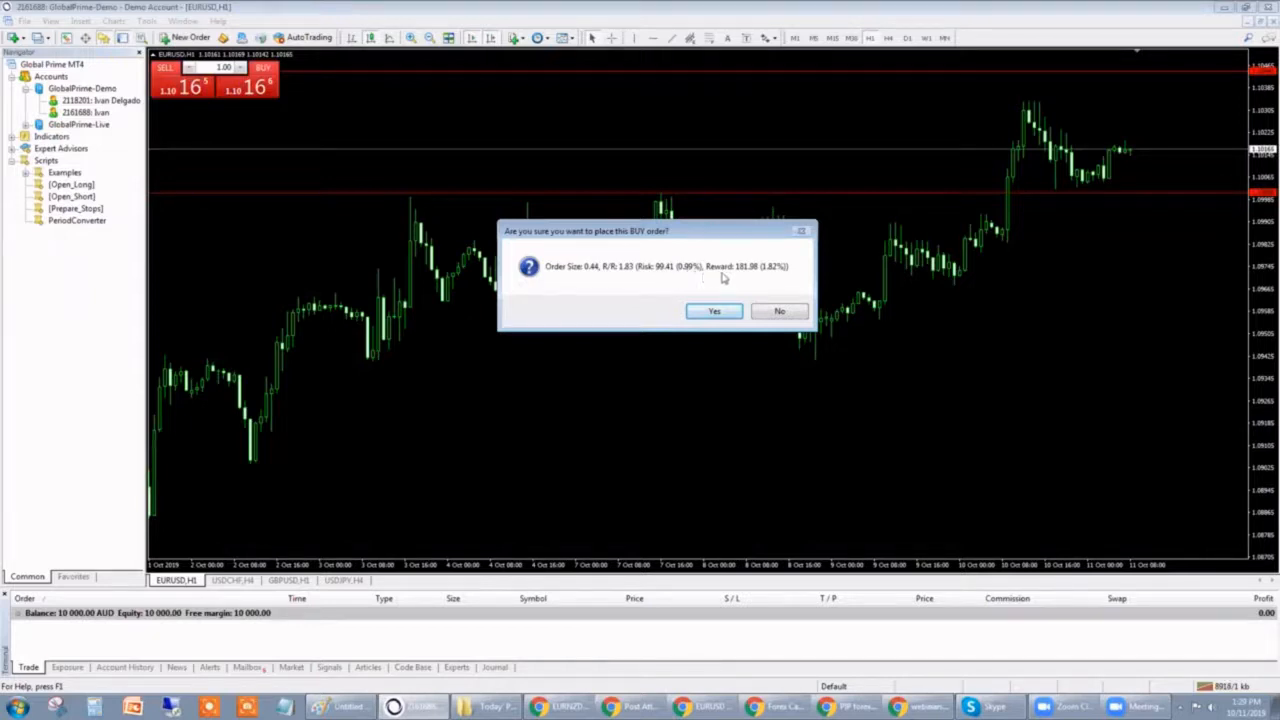
mouse_move(1138, 78)
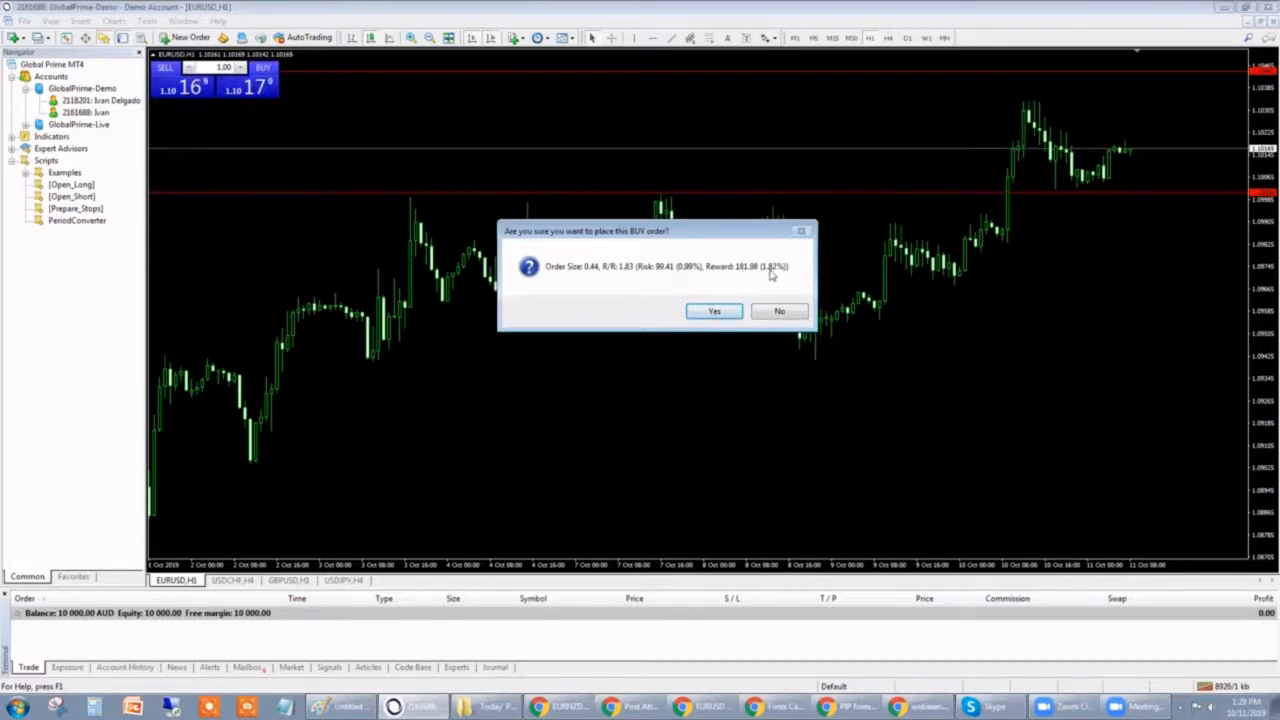
mouse_move(773, 280)
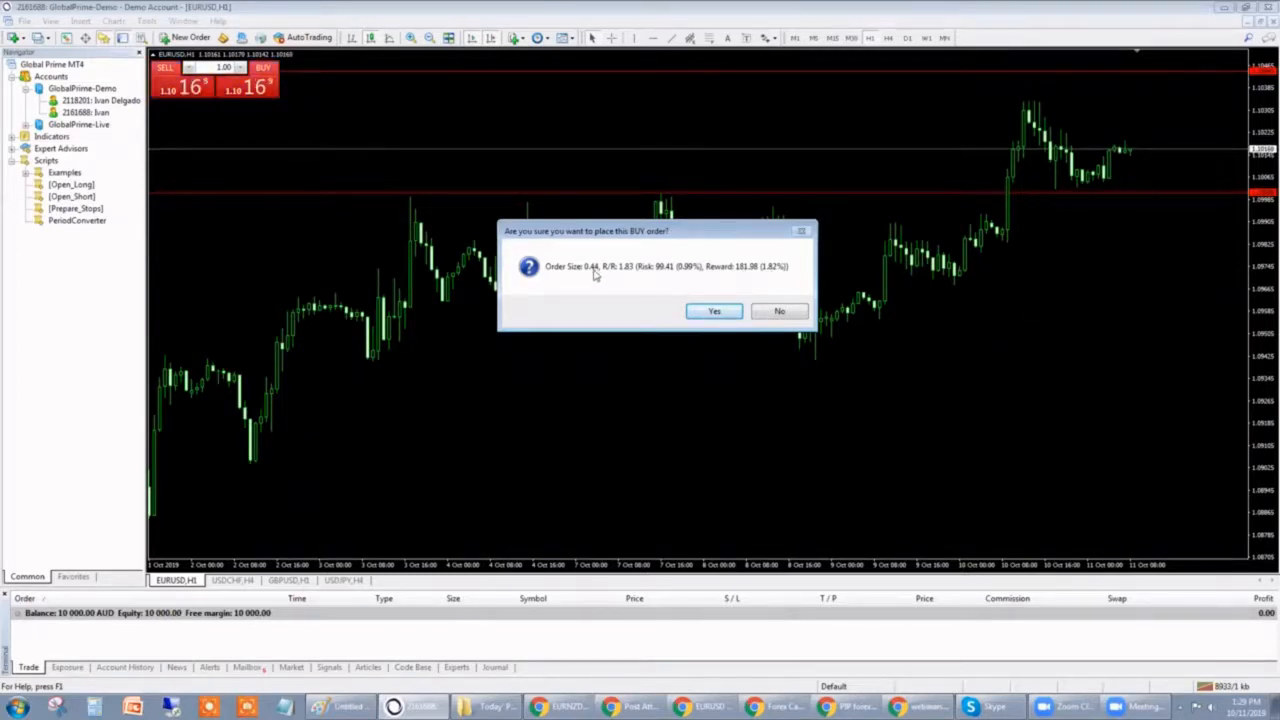
mouse_move(598, 273)
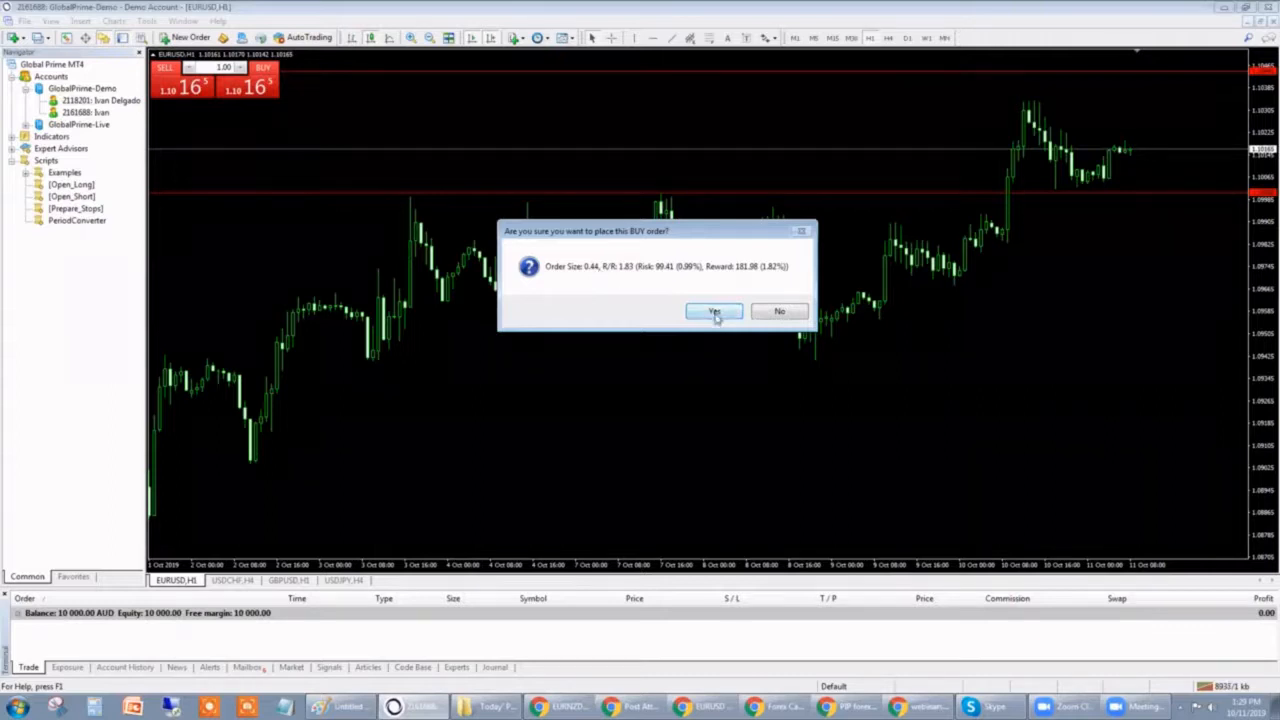
Answer Yes to the Open_Long buy-order confirmation prompt
left_click(714, 311)
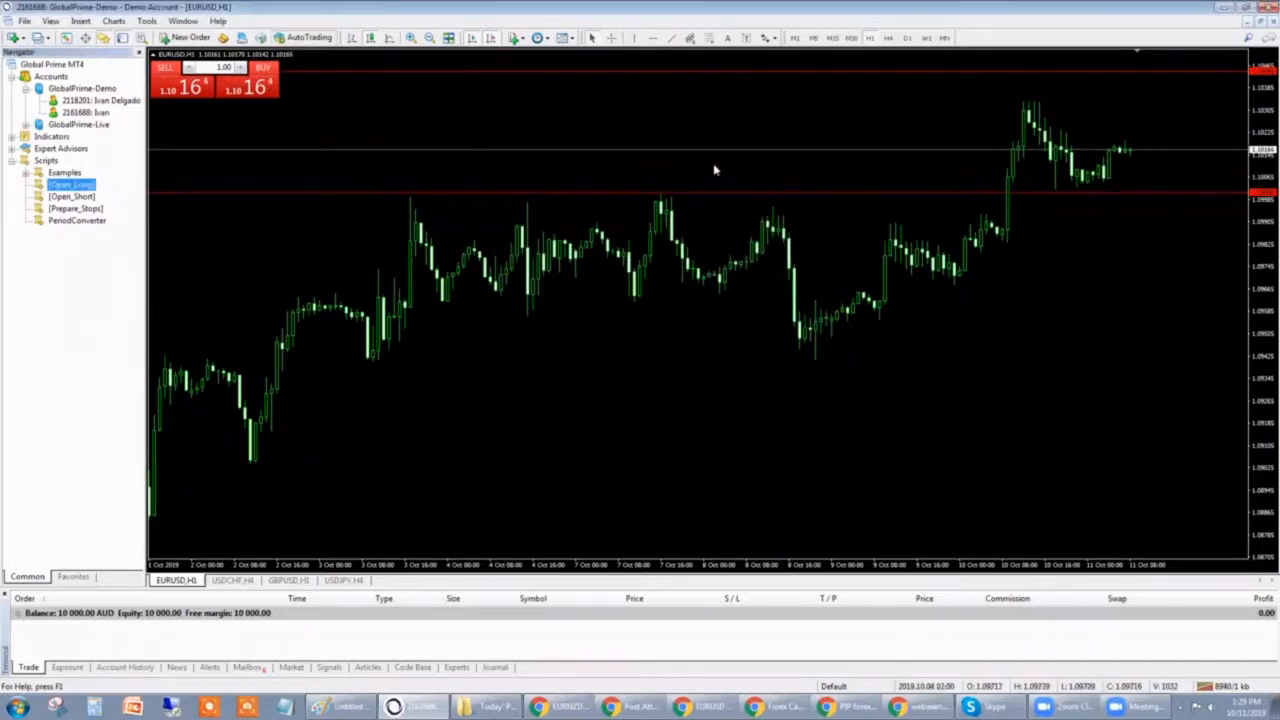
Reopen Open_Long's settings, allowing live trading with RiskPercent 1.0
double_click(70, 184)
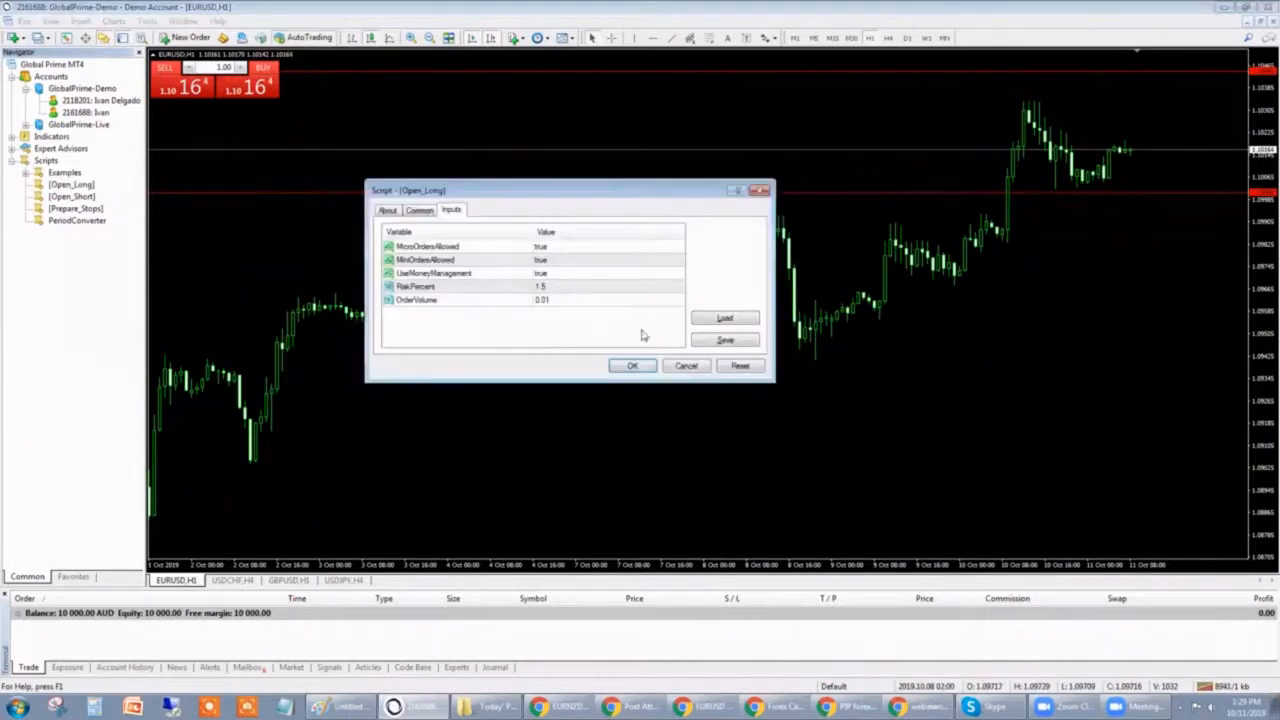
left_click(419, 210)
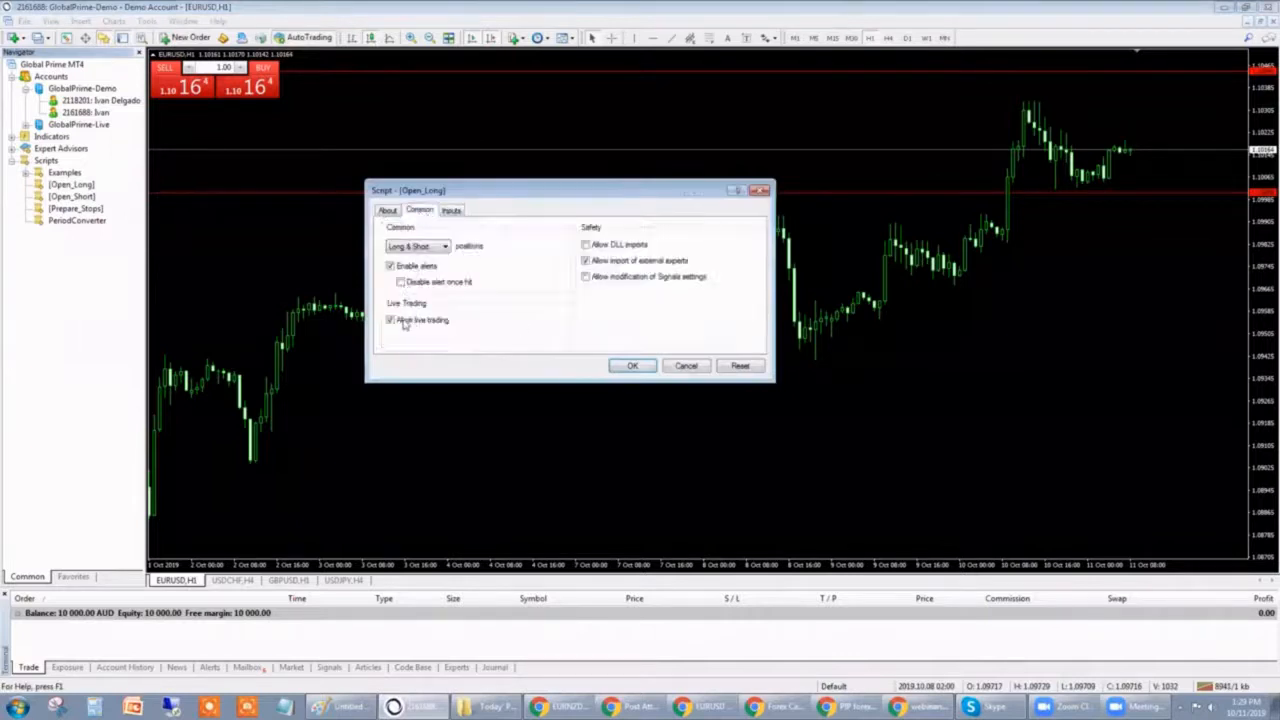
left_click(451, 210)
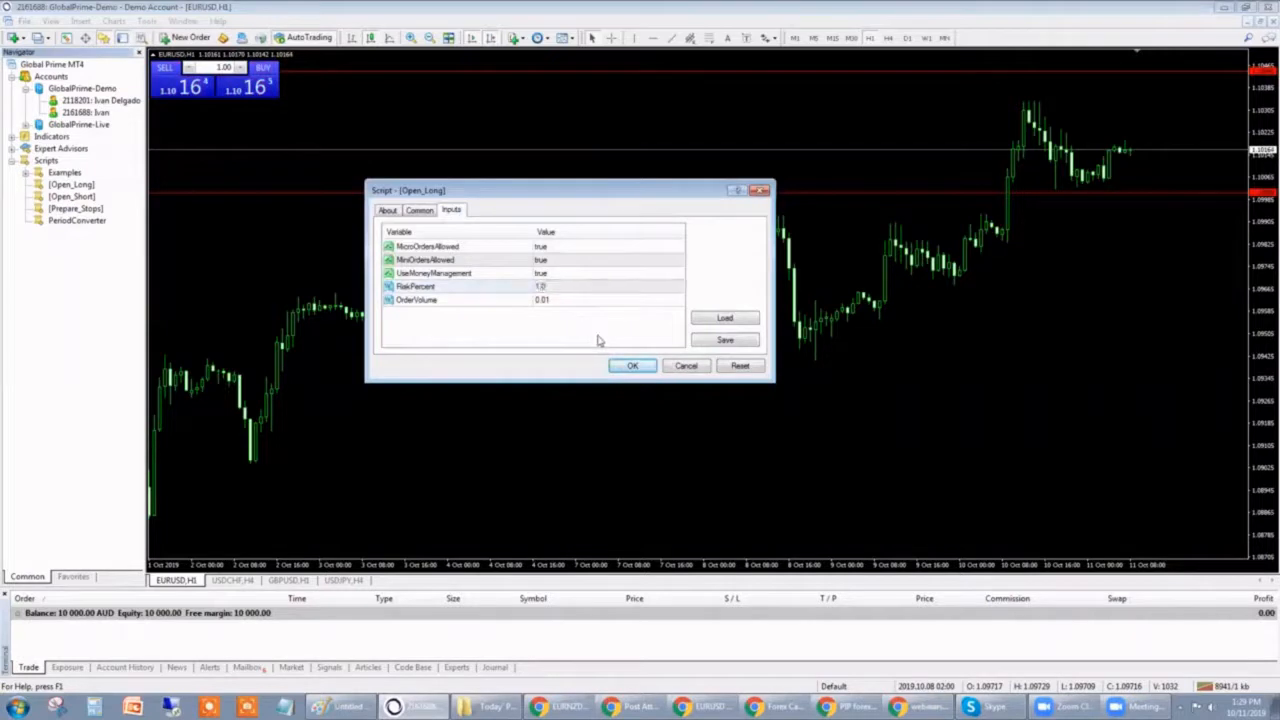
Run the script and confirm the 0.43-lot EURUSD buy order
left_click(632, 365)
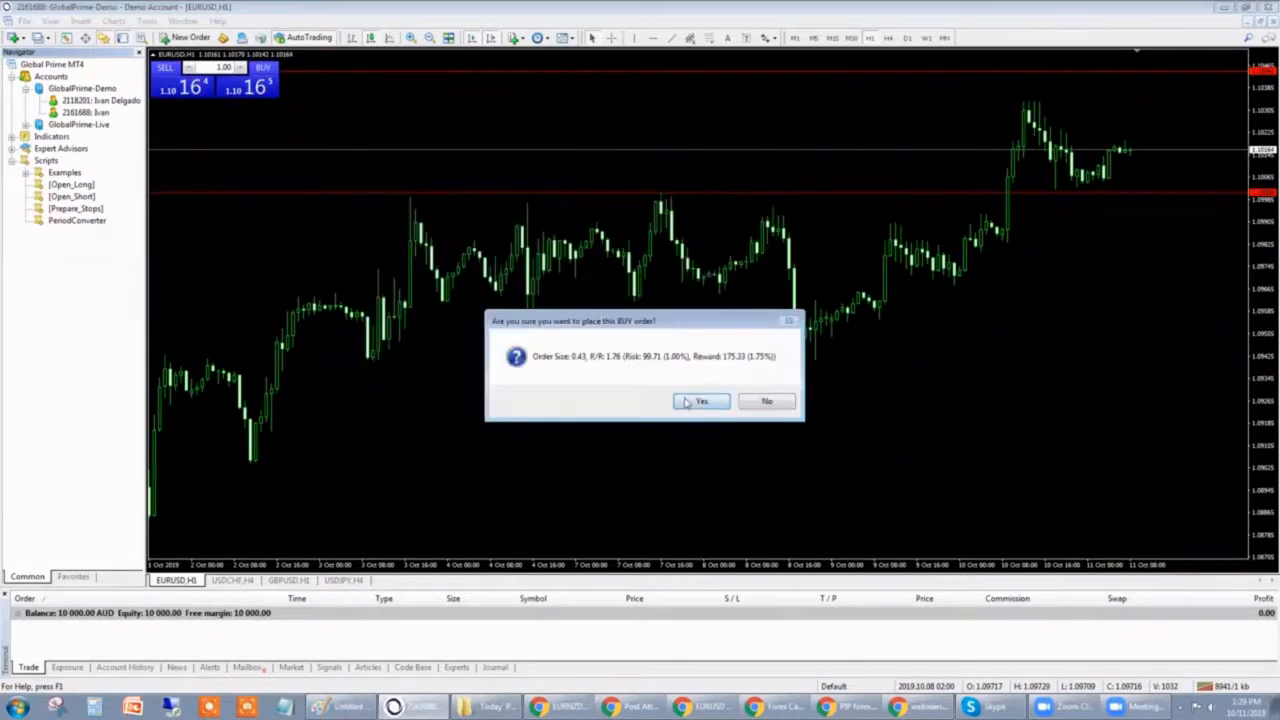
mouse_move(620, 362)
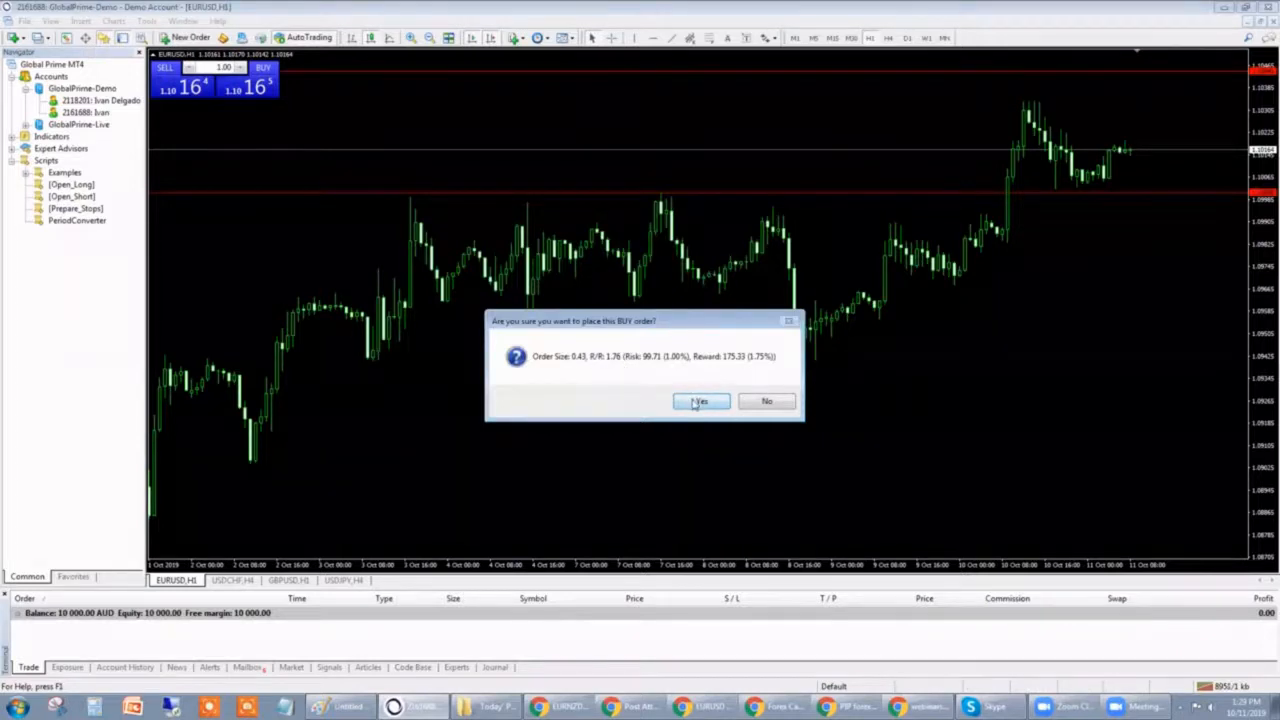
left_click(700, 401)
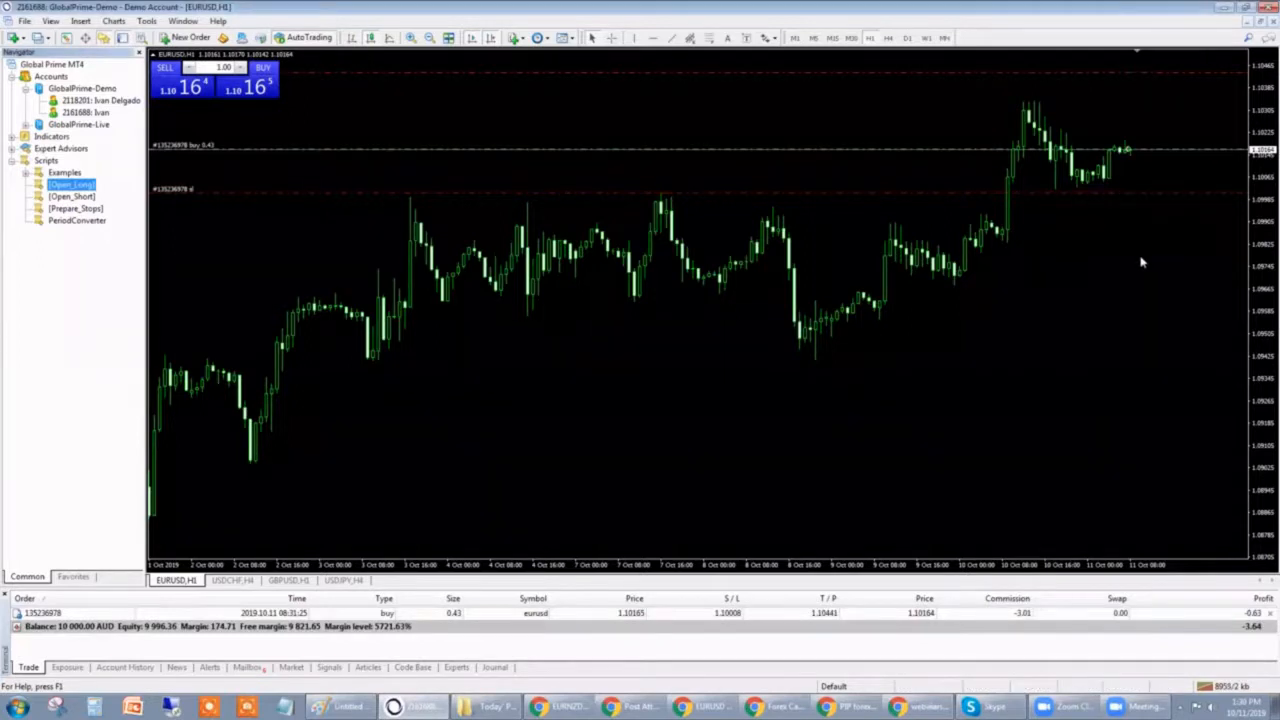
mouse_move(225, 163)
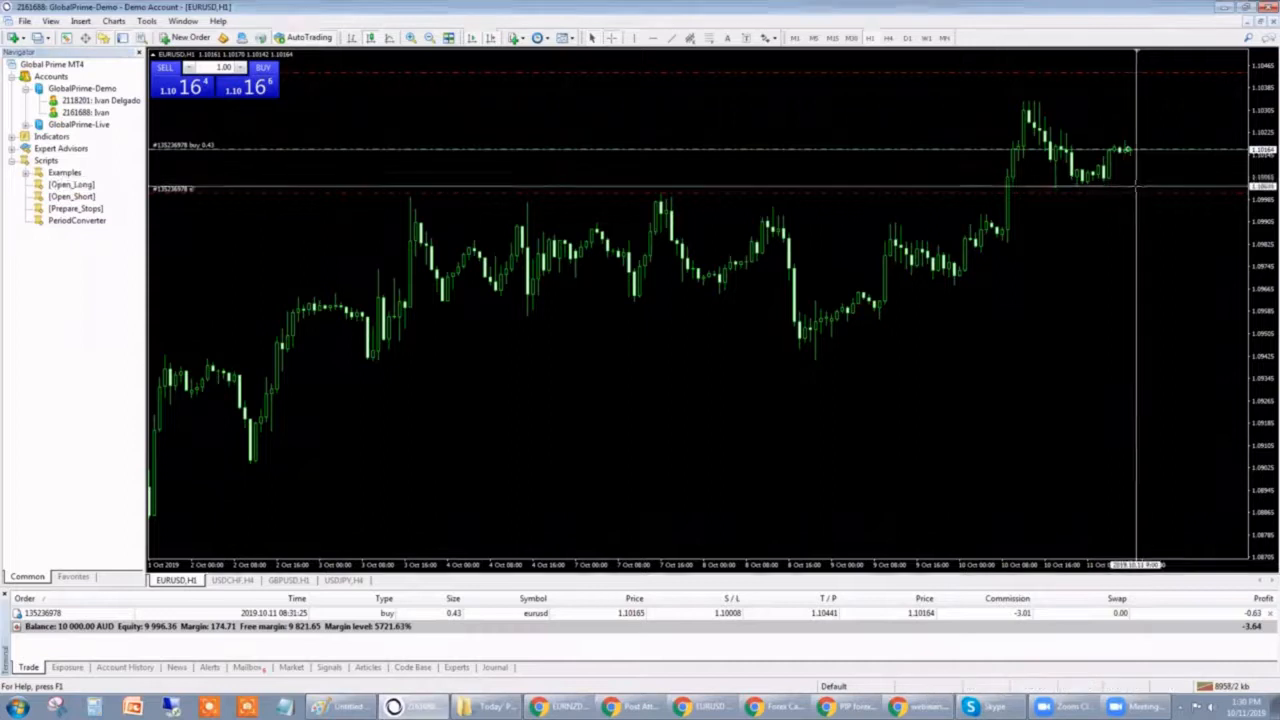
mouse_move(1150, 195)
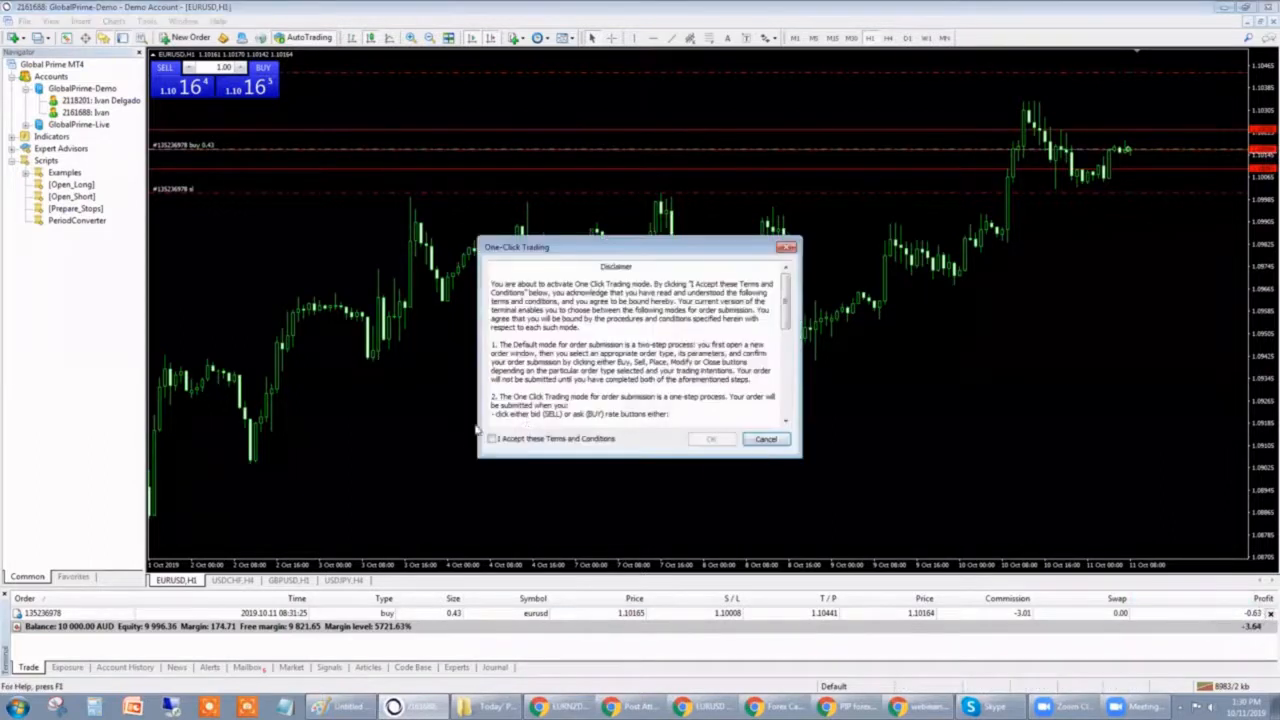
Accept the One-Click Trading terms and switch one-click trading on
left_click(491, 439)
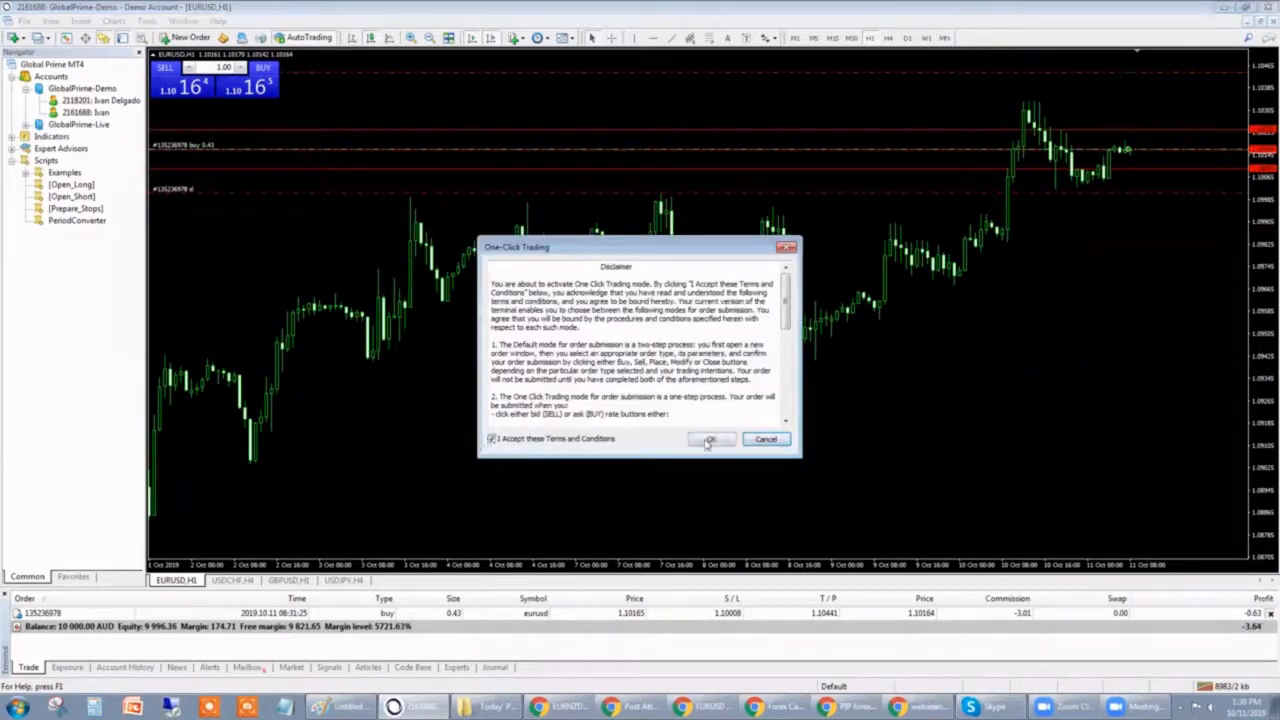
left_click(710, 439)
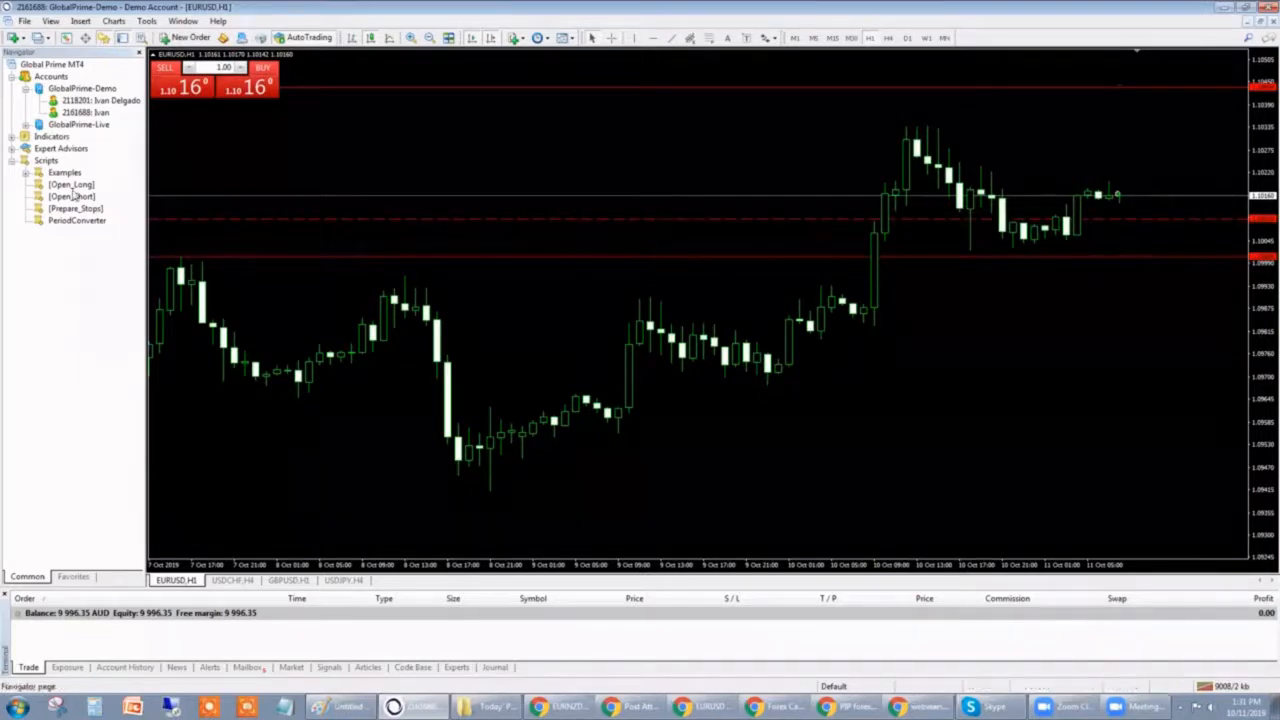
Check the script hotkeys, dismiss them and reopen Open_Long's input settings
left_click(71, 184)
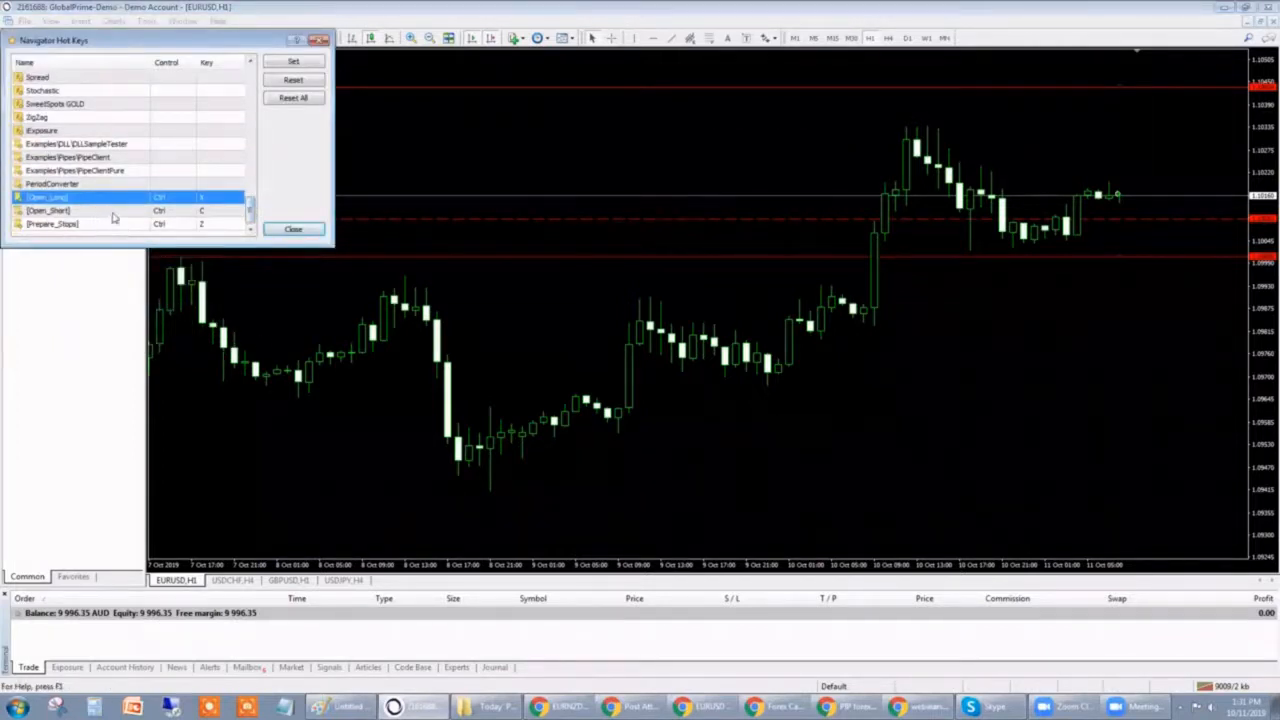
left_click(293, 229)
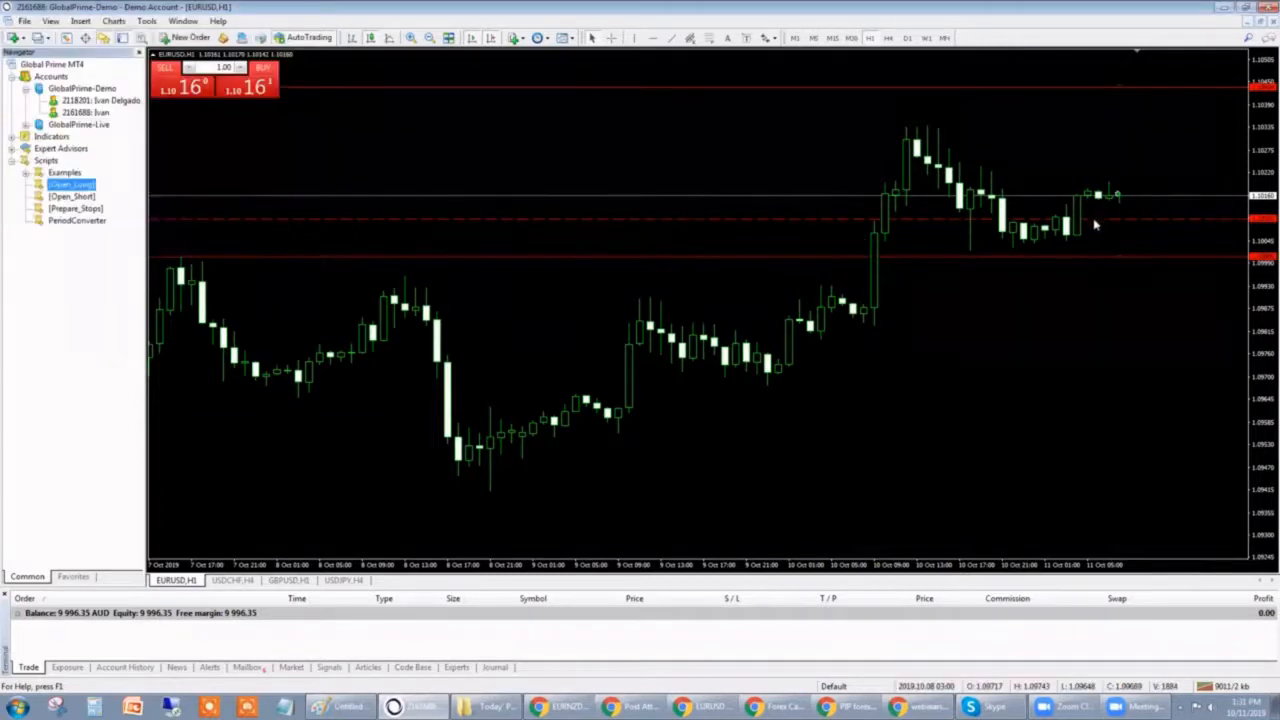
double_click(70, 184)
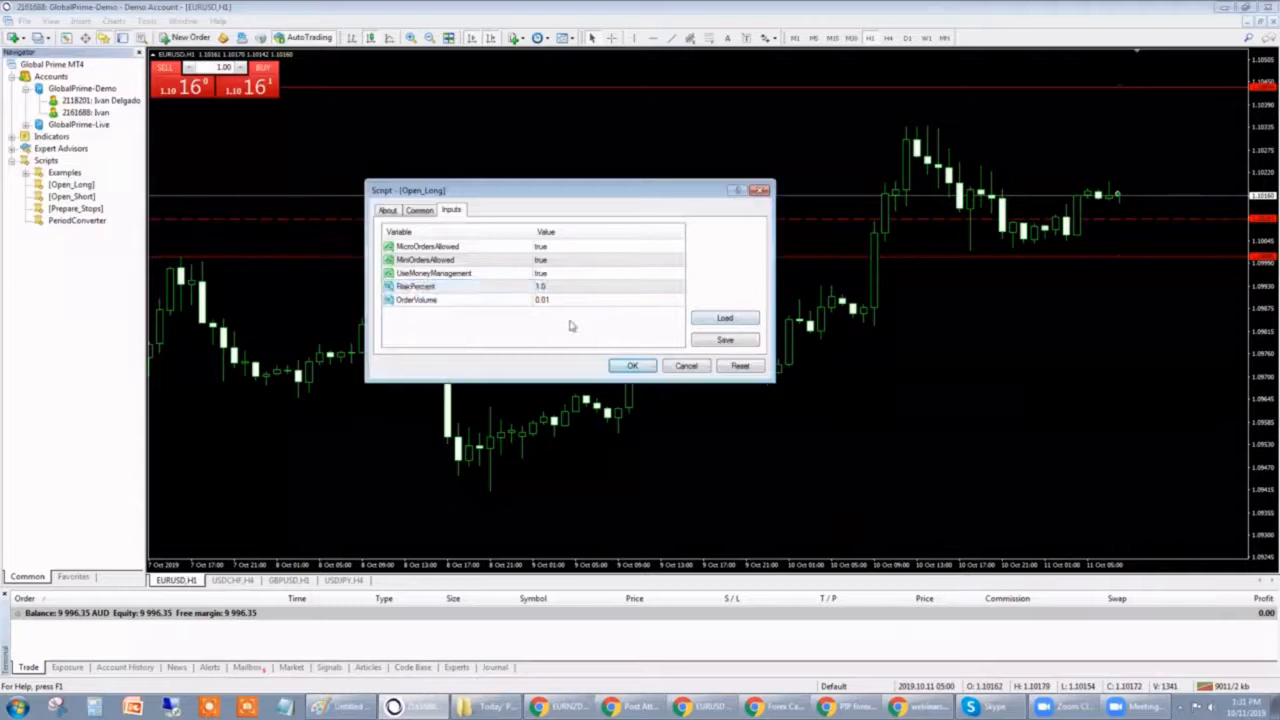
Place the 0.71-lot EURUSD buy limit at 1.10101 with 1% risk, then cancel it from the Trade tab
left_click(632, 365)
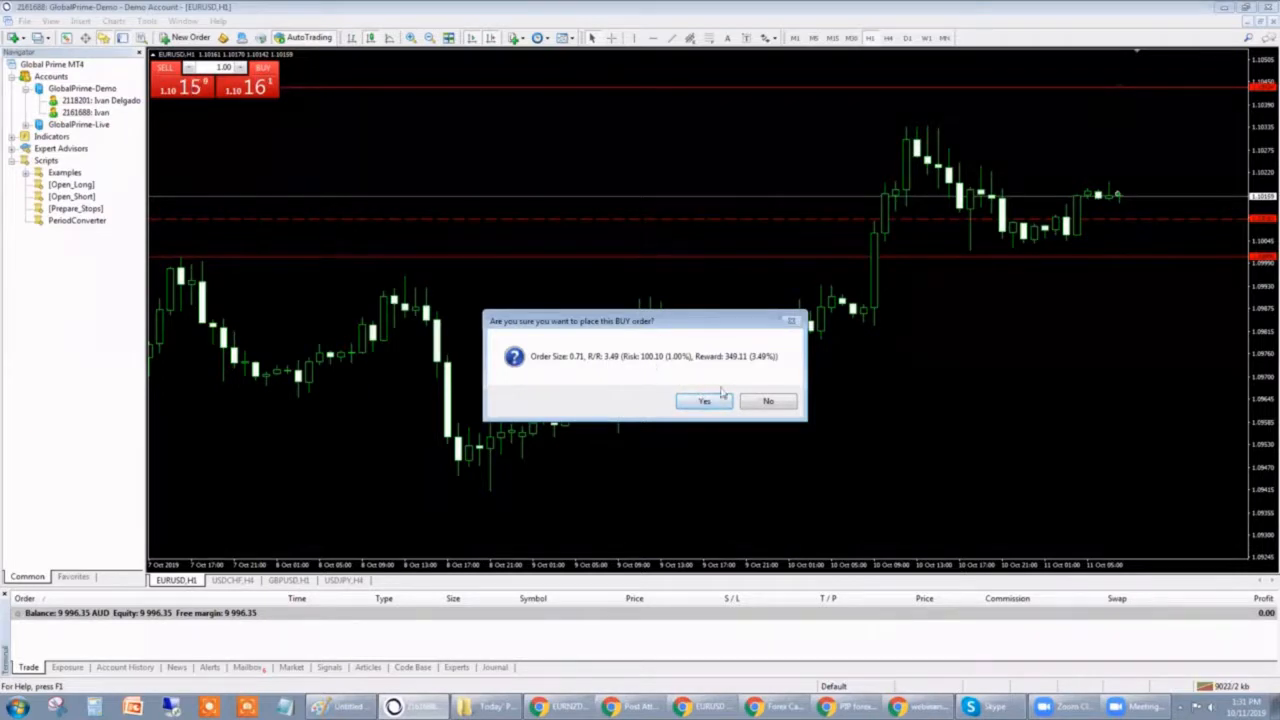
left_click(704, 401)
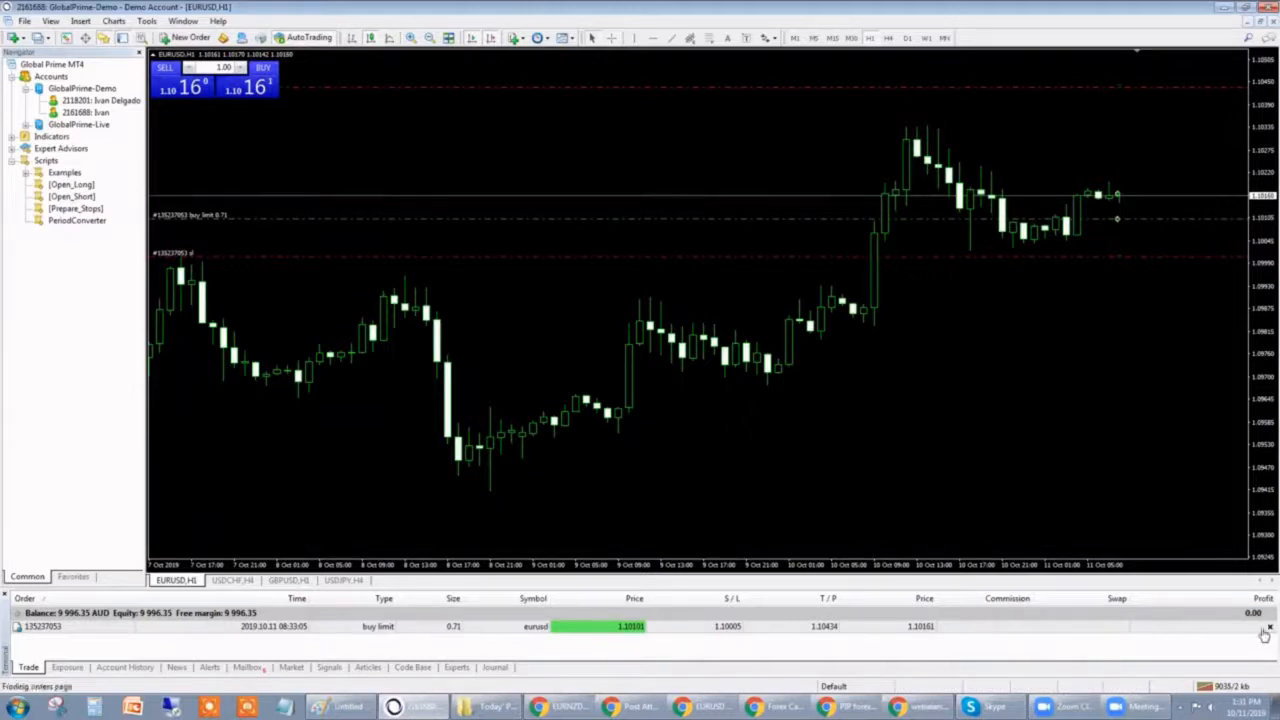
left_click(1265, 631)
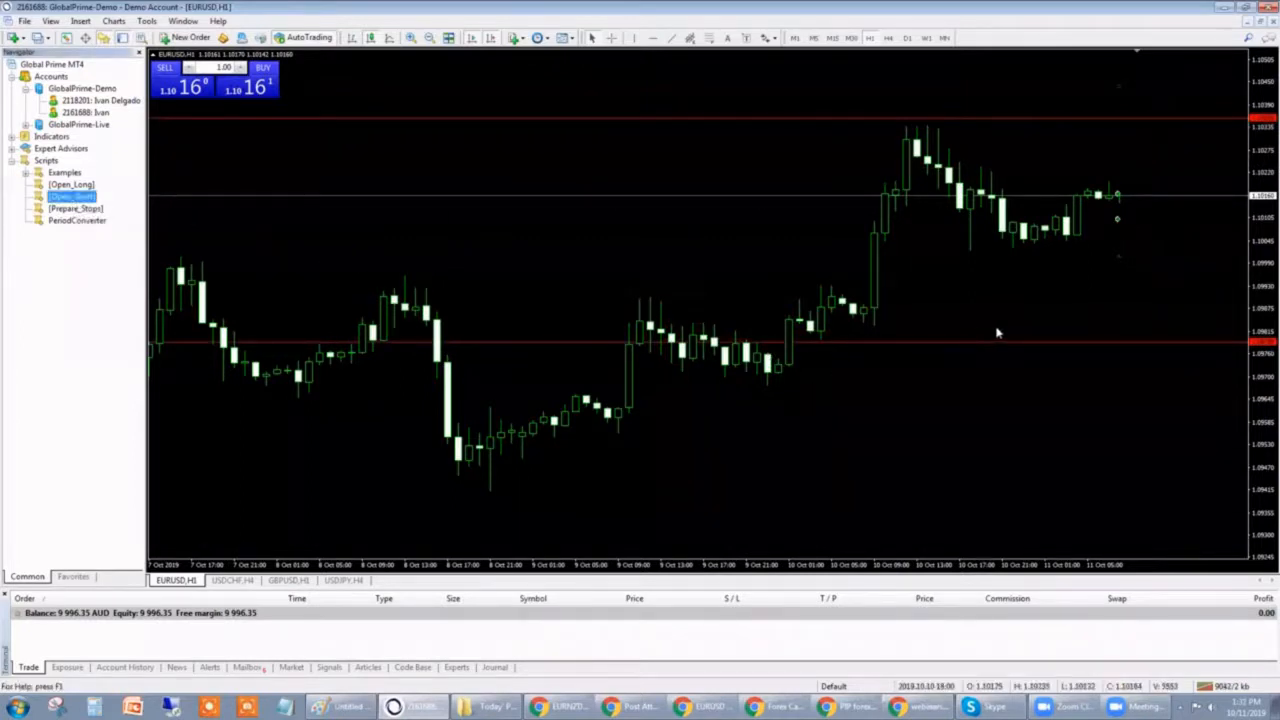
Run Open_Short at 1% RiskPercent, opening a 0.35-lot sell with SL 1.10356 and TP 1.09789
double_click(71, 196)
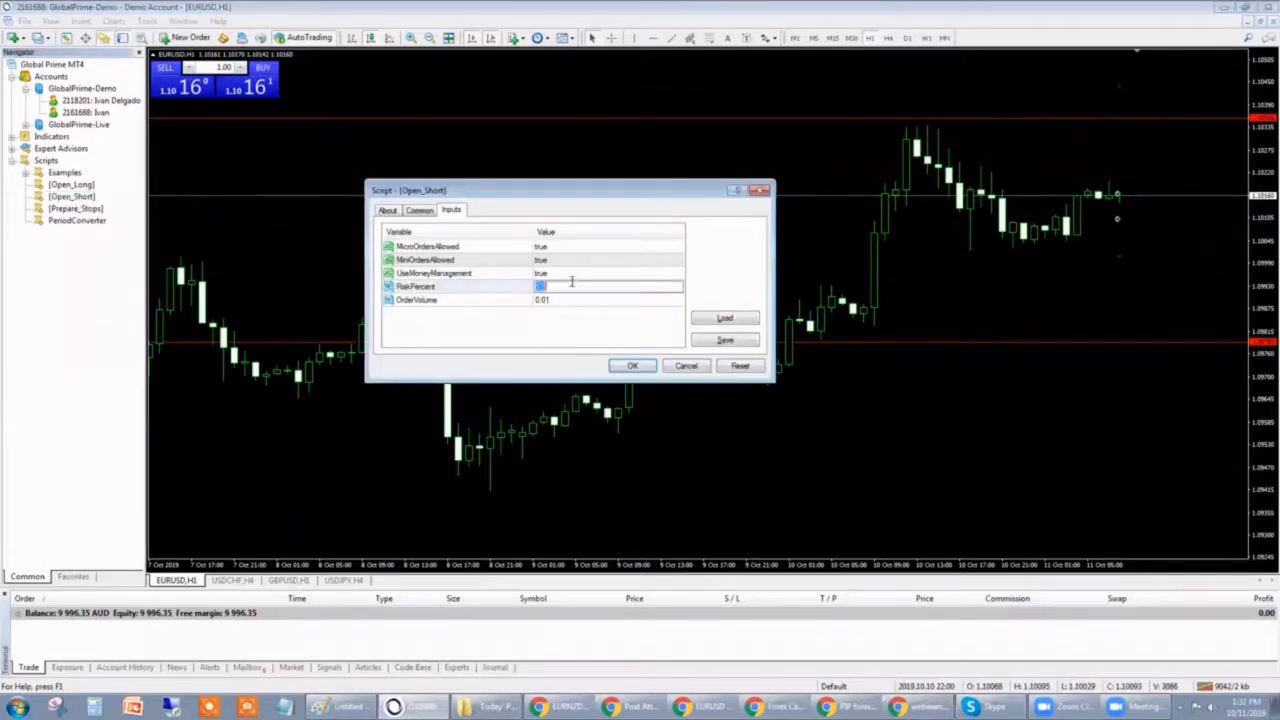
left_click(632, 365)
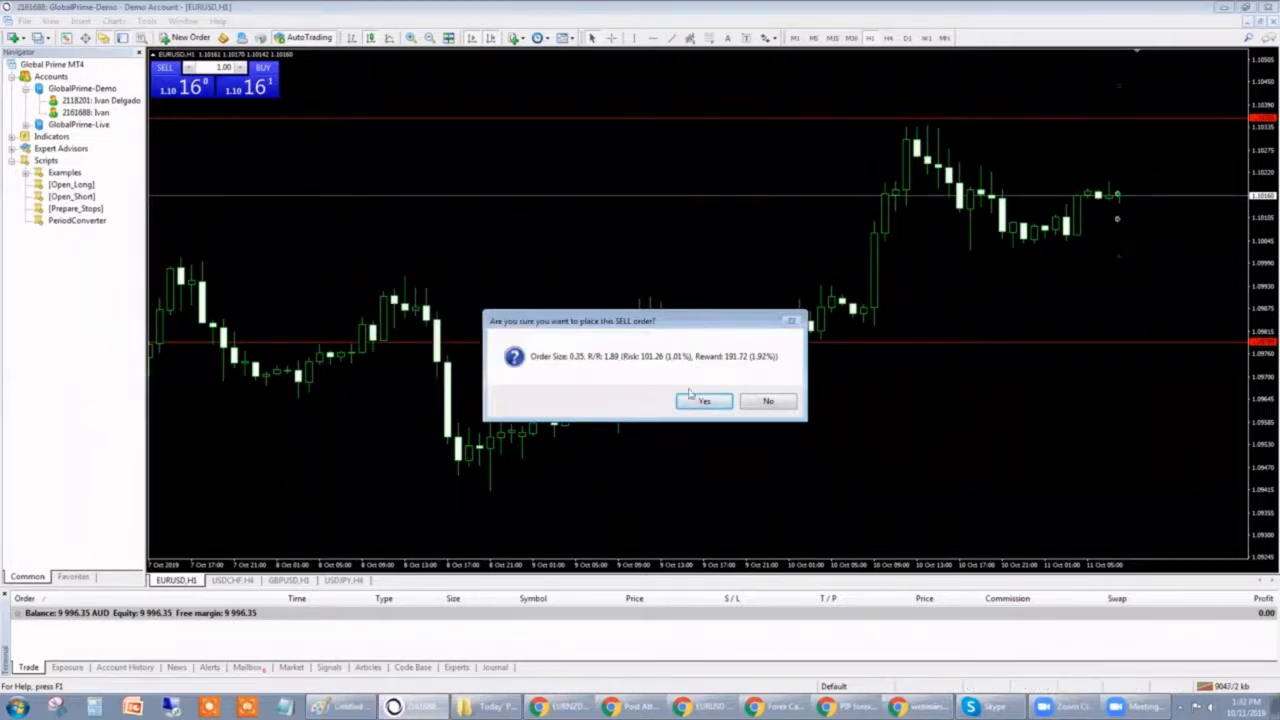
left_click(704, 401)
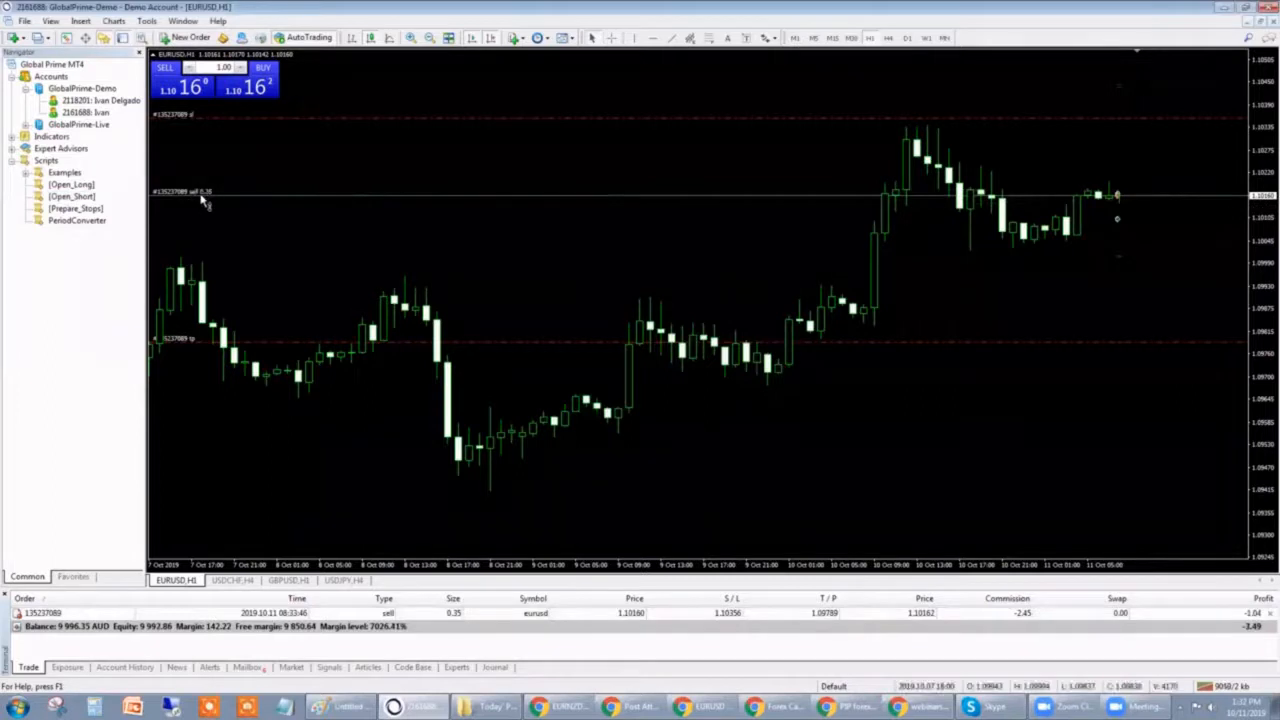
mouse_move(210, 200)
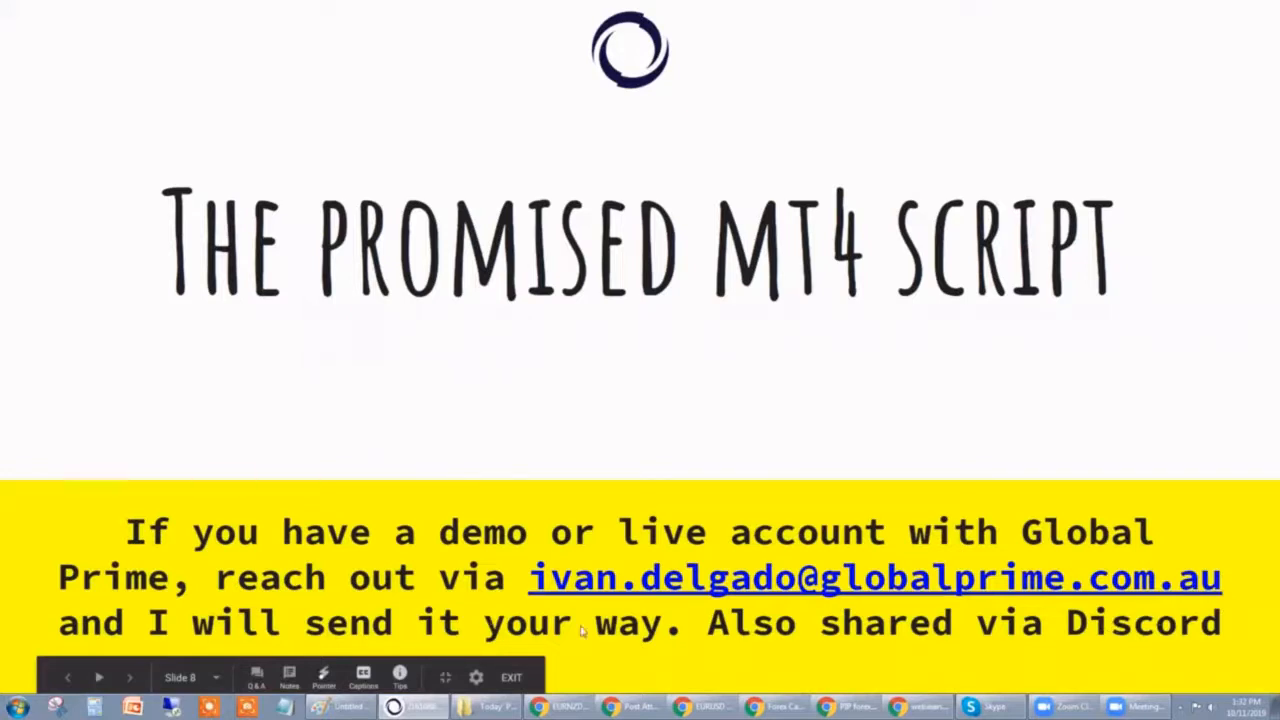
mouse_move(783, 605)
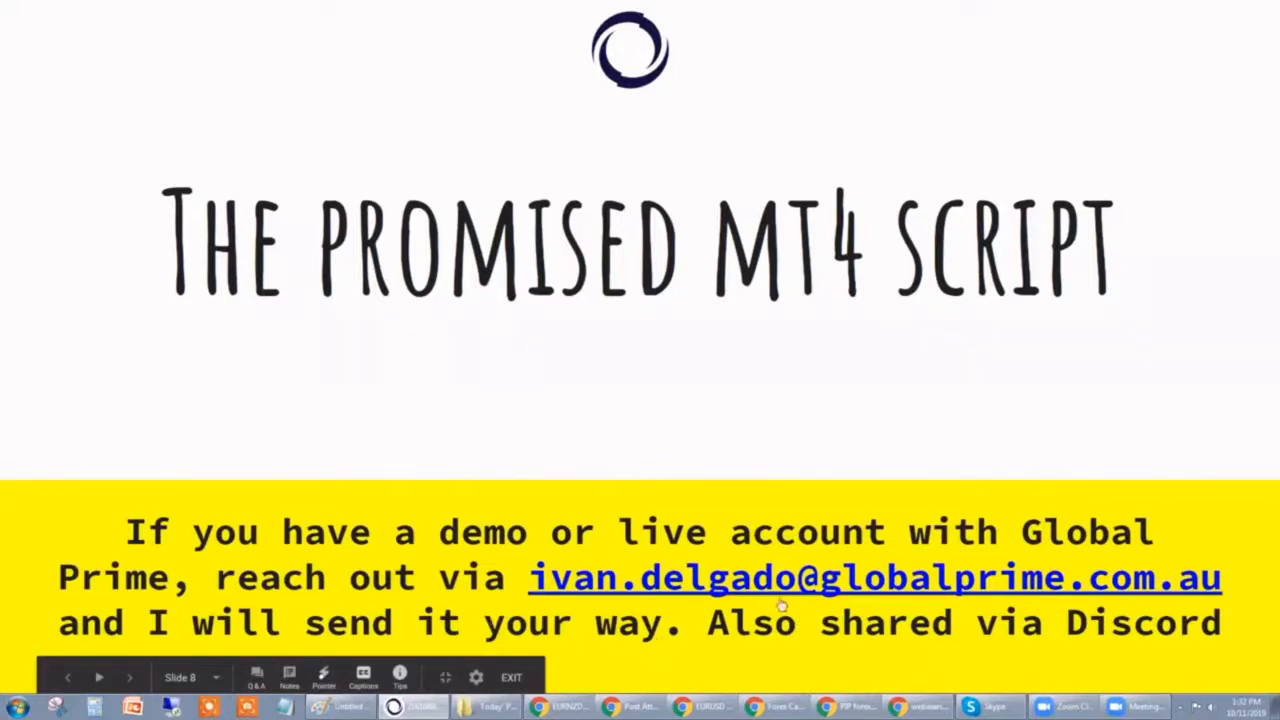